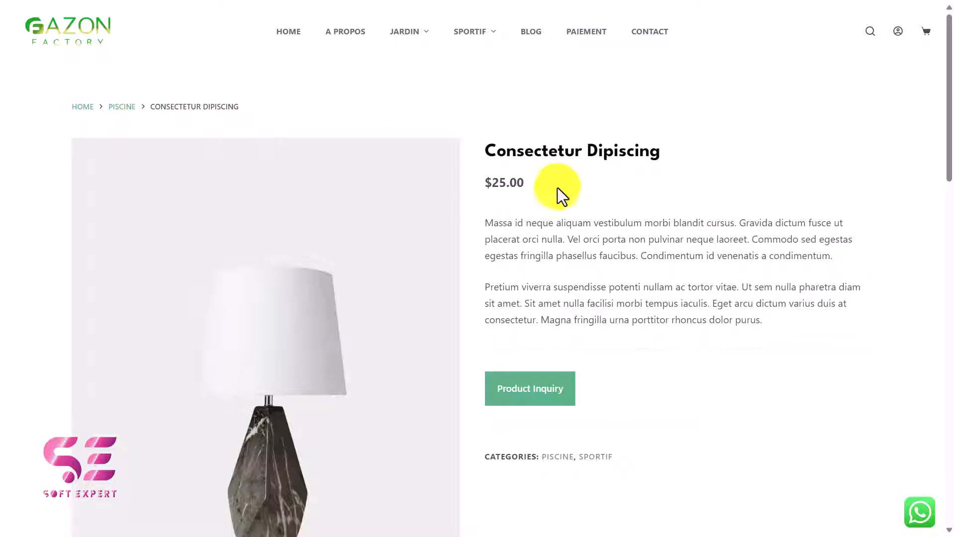
Reveal the product inquiry form on the demo product page, review it, and hide it again.
scroll(down, 3)
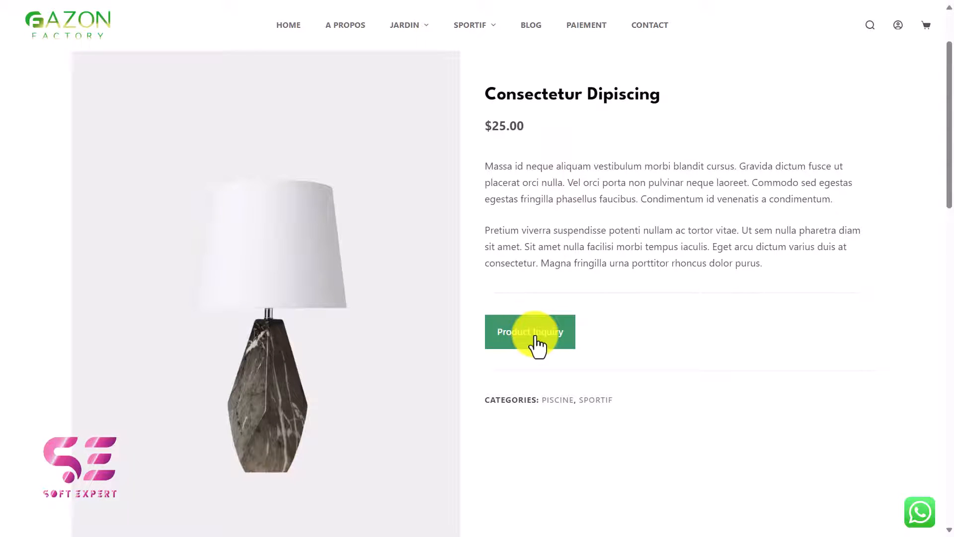
click(530, 332)
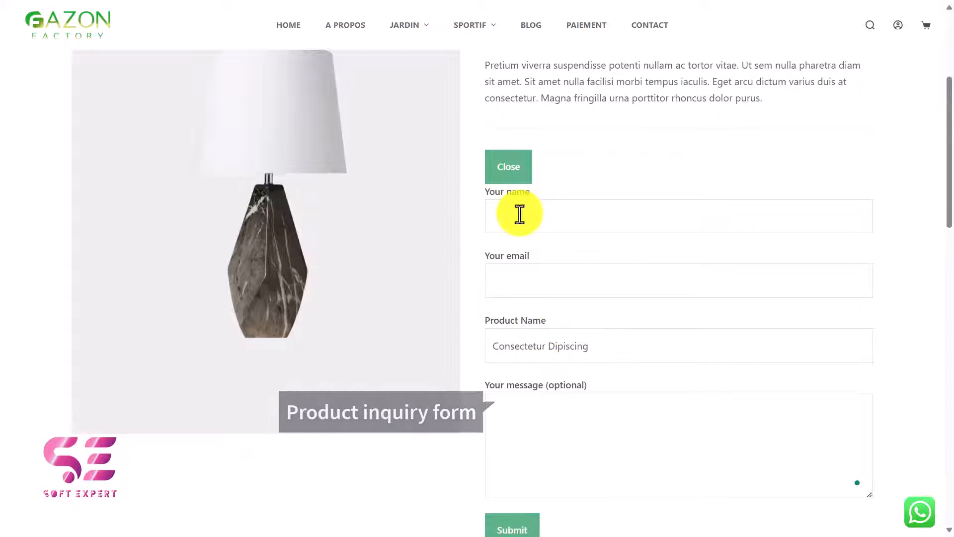
mouse_move(552, 280)
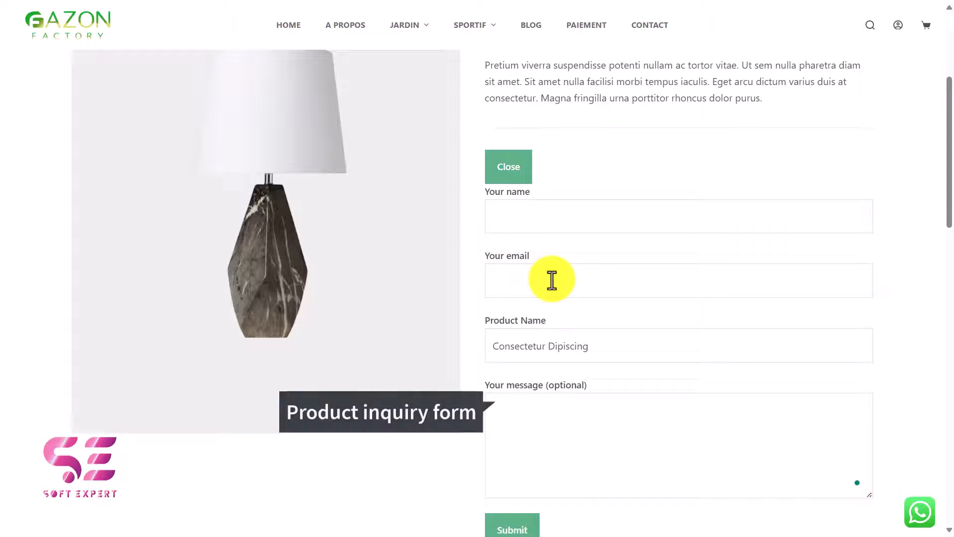
mouse_move(528, 346)
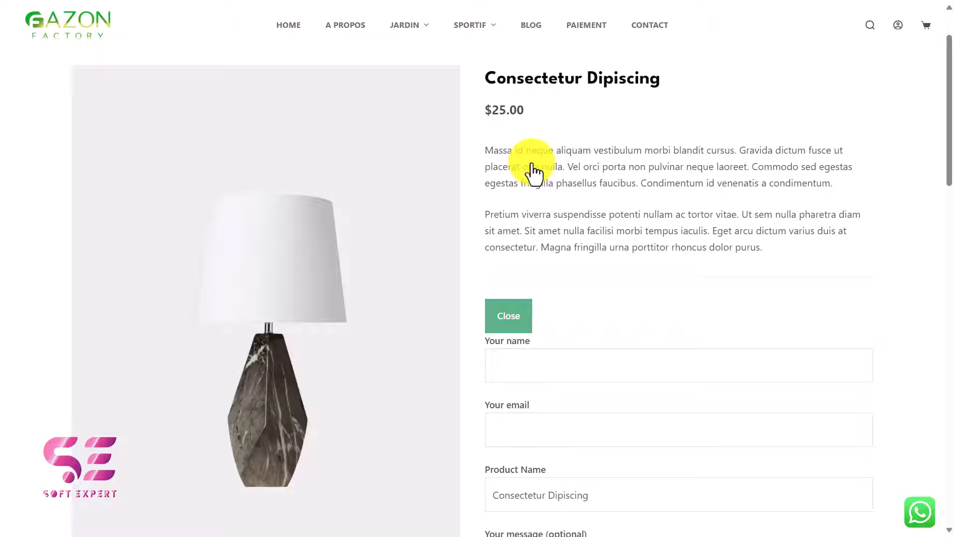
scroll(down, 3)
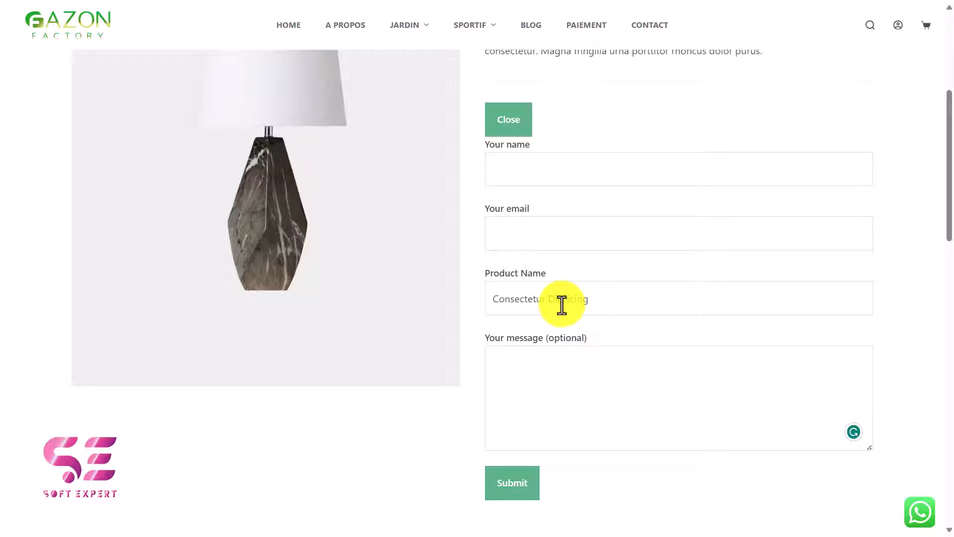
scroll(down, 3)
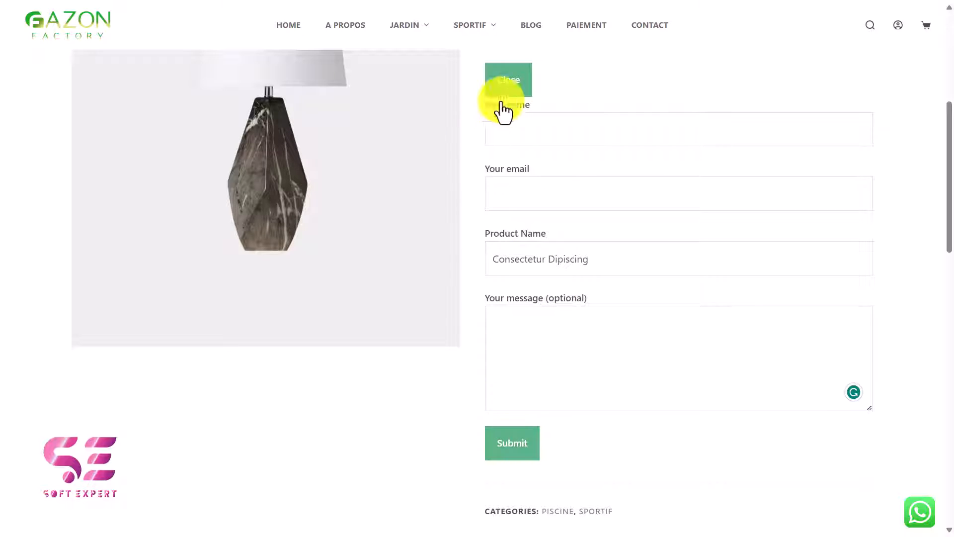
click(508, 80)
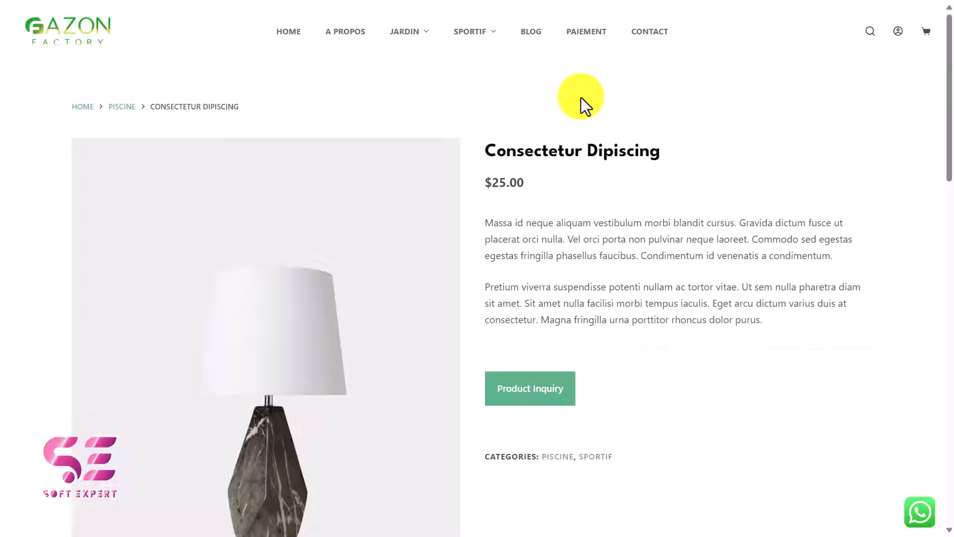
mouse_move(506, 108)
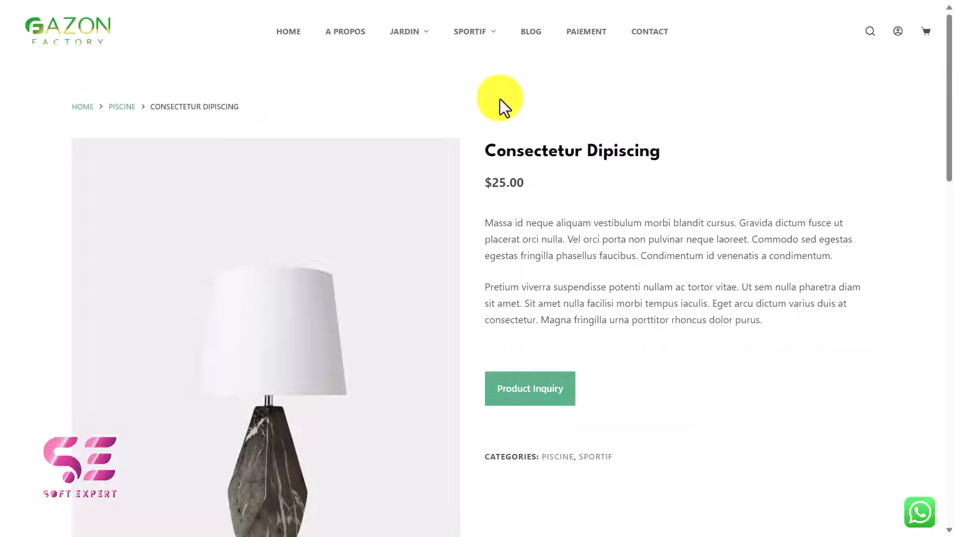
Reopen the inquiry form once more, inspect it, and close it.
scroll(down, 3)
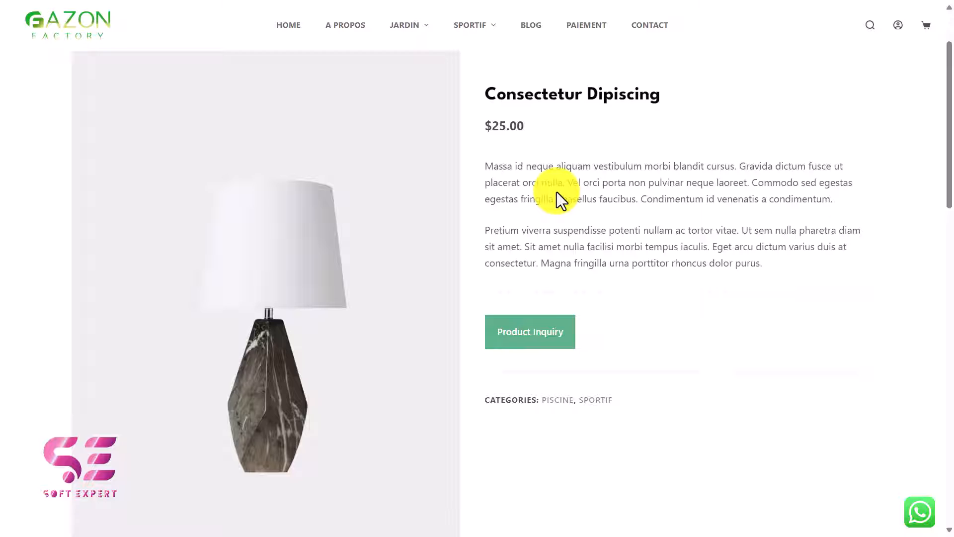
click(530, 332)
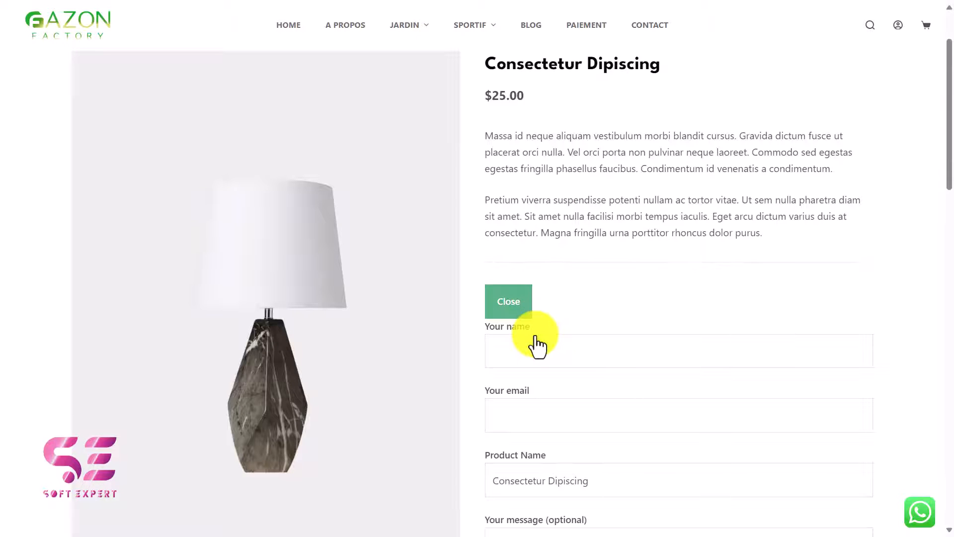
scroll(down, 3)
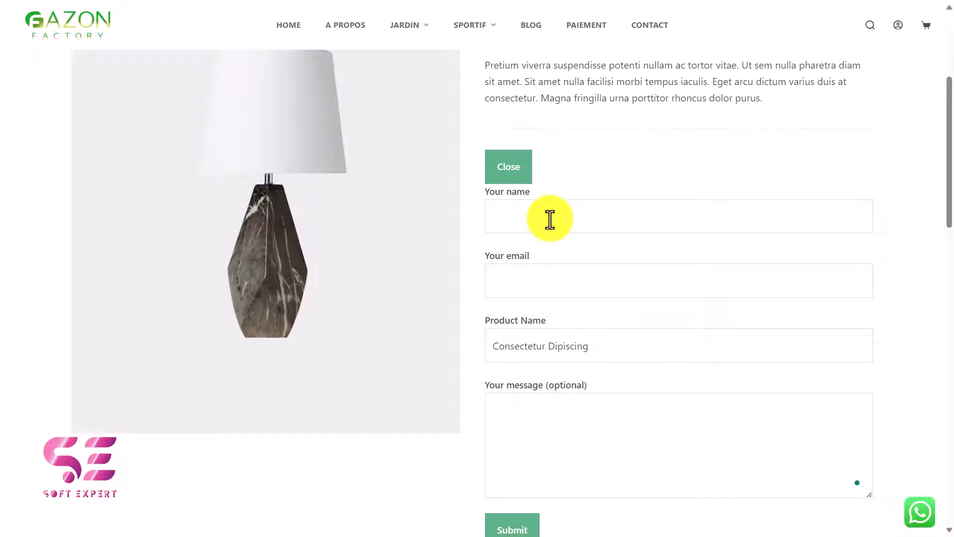
mouse_move(534, 327)
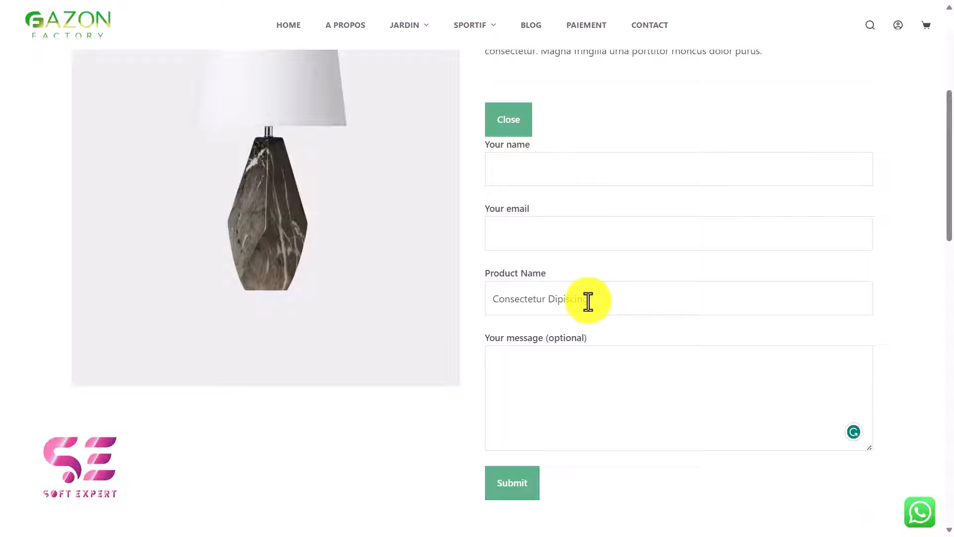
mouse_move(541, 292)
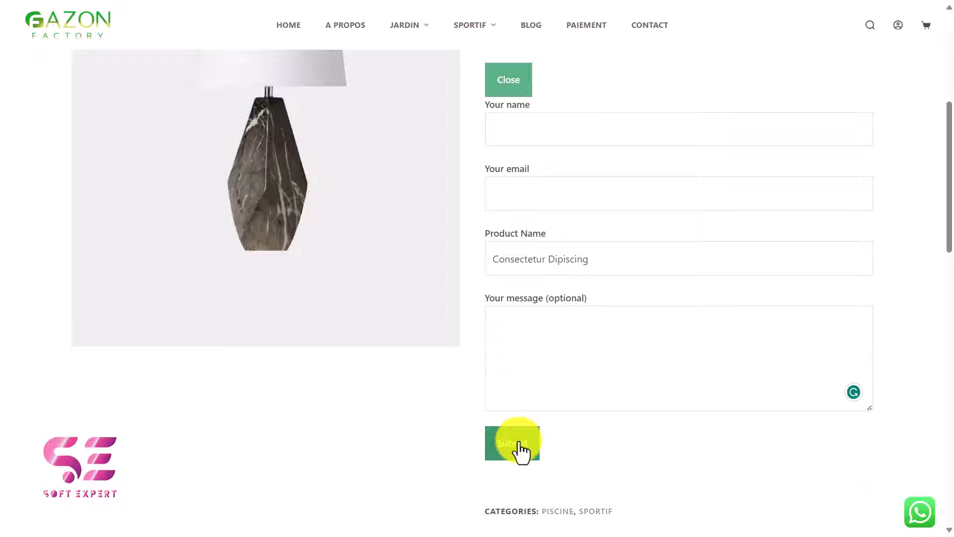
mouse_move(508, 90)
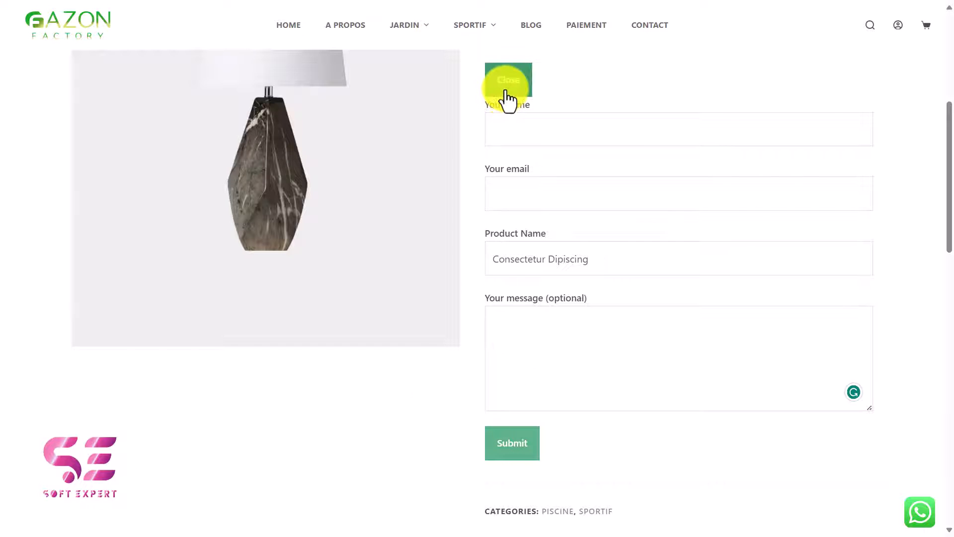
click(508, 80)
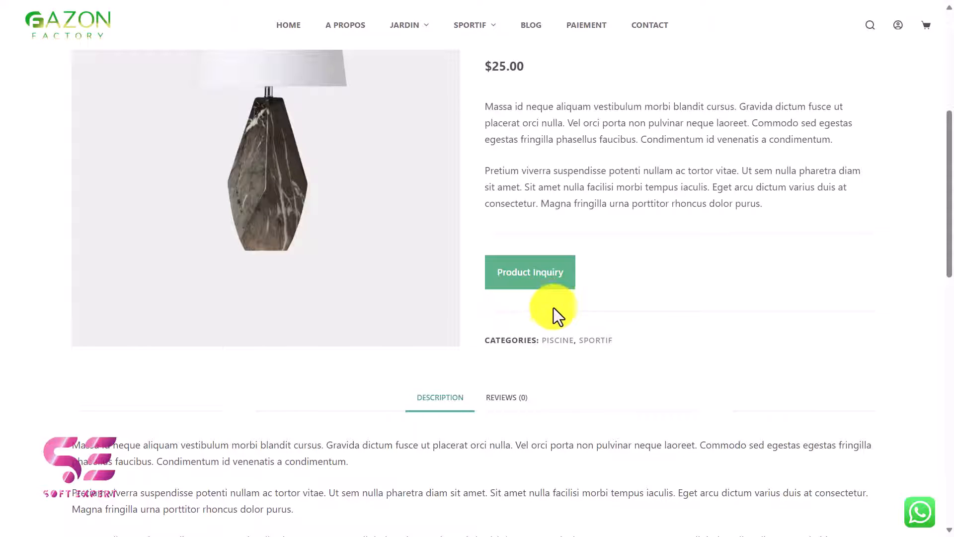
click(530, 271)
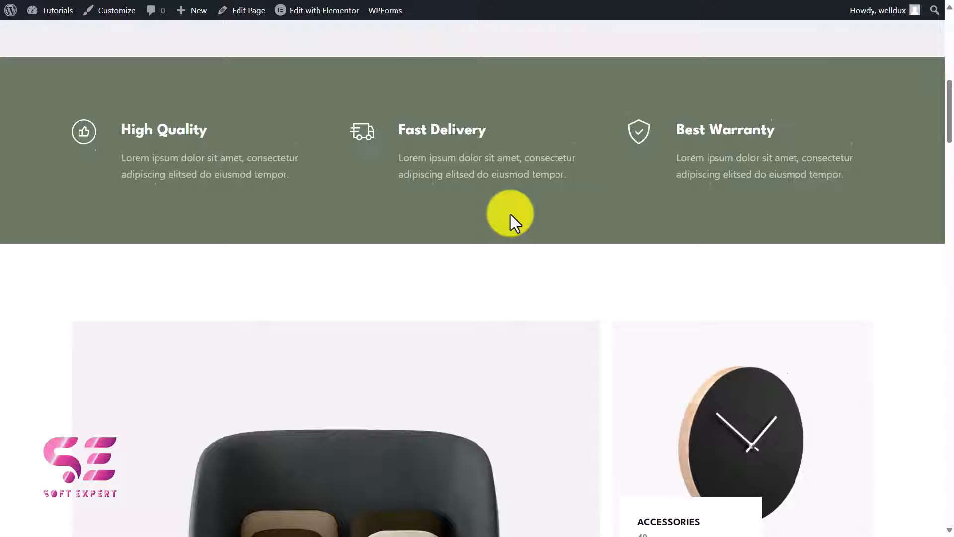
scroll(up, 3)
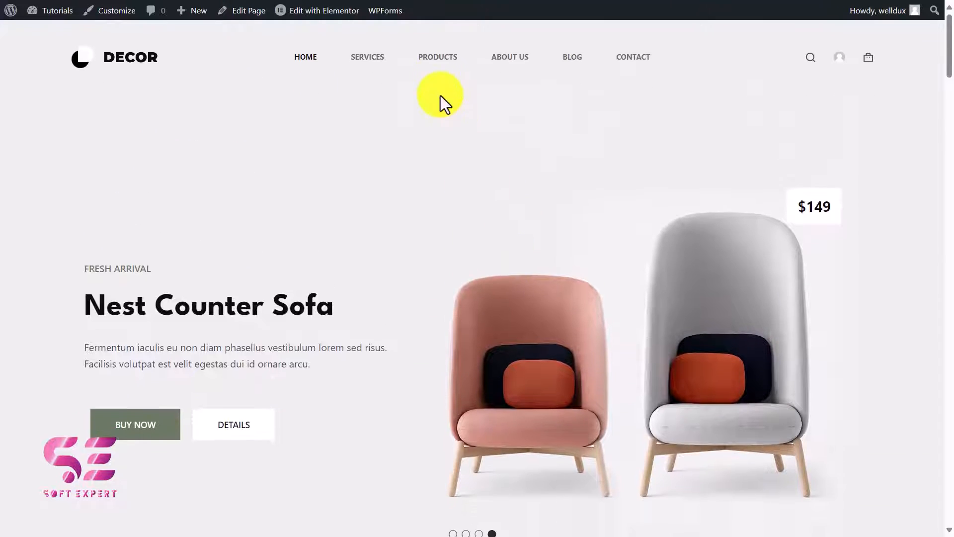
On the Decor site, go to the Products listing and view the Aliquam Ododiam product page.
click(438, 57)
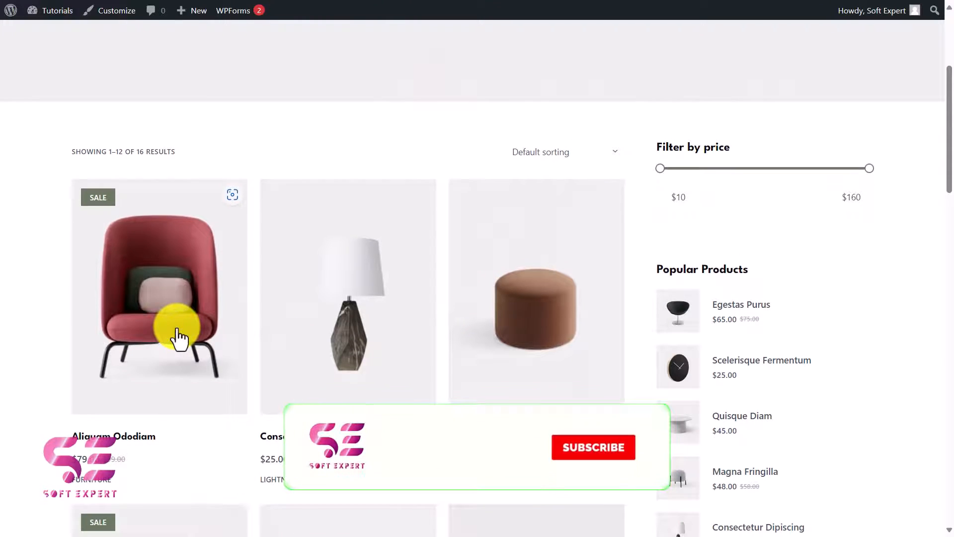
click(179, 336)
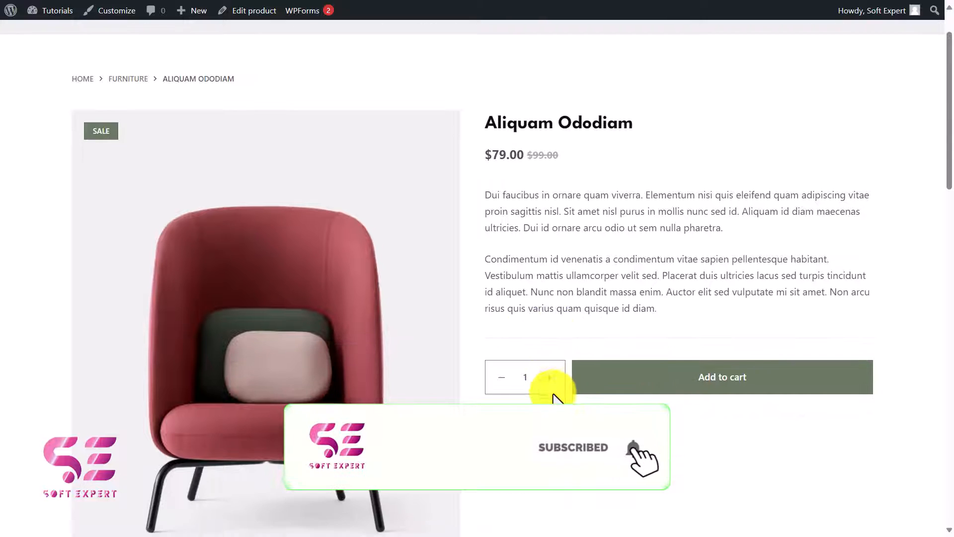
scroll(down, 3)
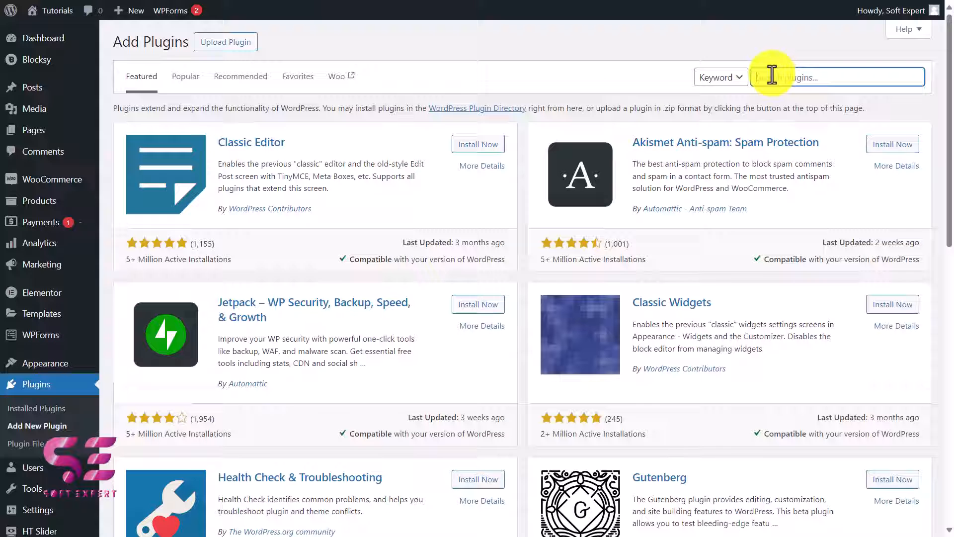
Search plugins for 'contact form' and activate Contact Form 7.
text(contact)
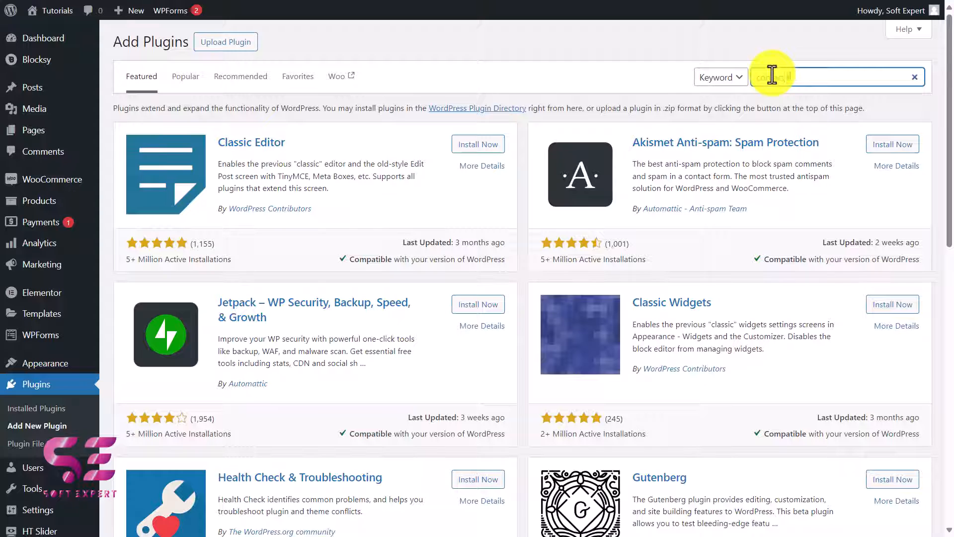
text(contact form)
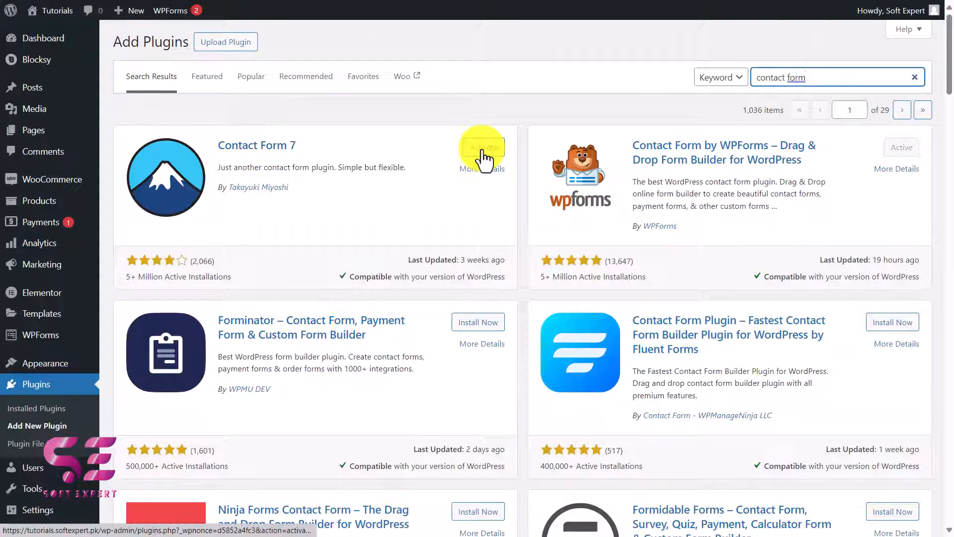
click(484, 147)
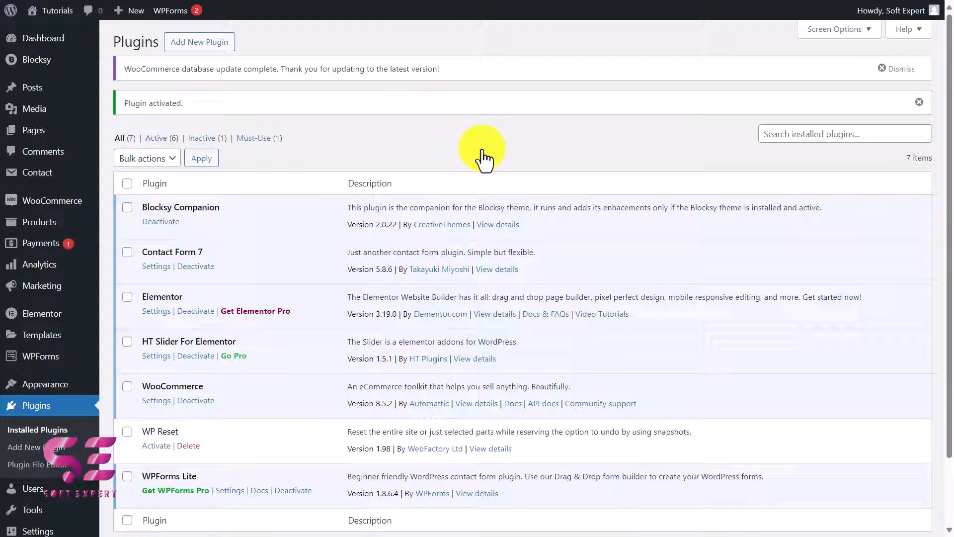
mouse_move(30, 173)
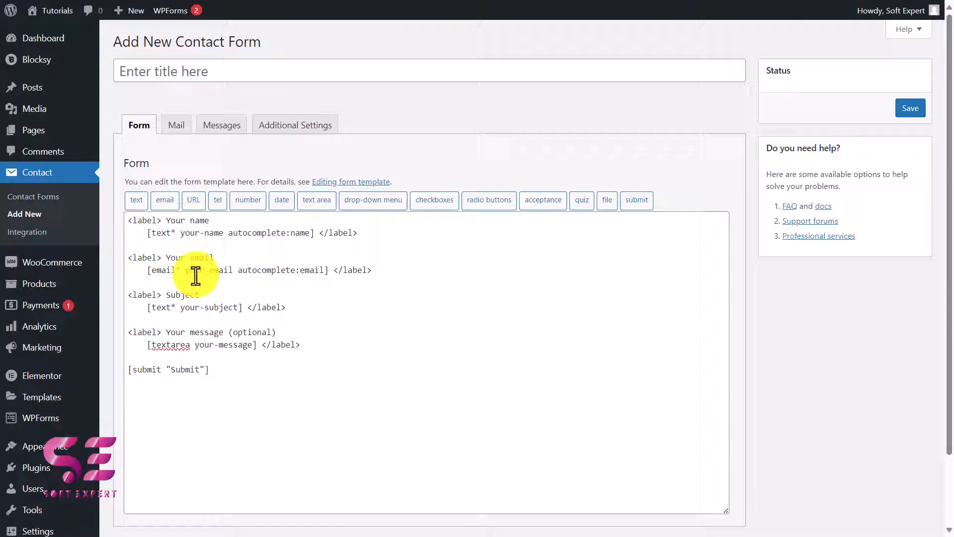
mouse_move(208, 336)
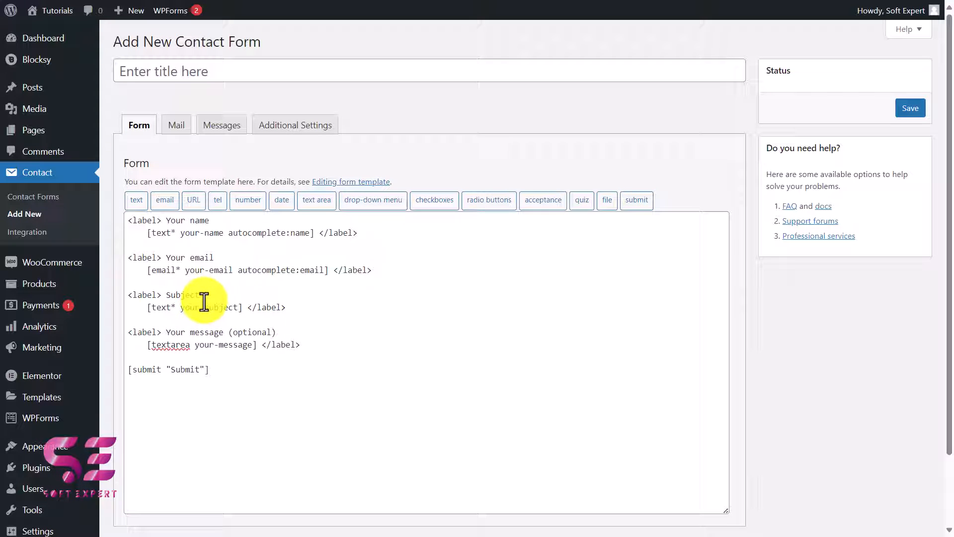
mouse_move(237, 300)
text( readonly)
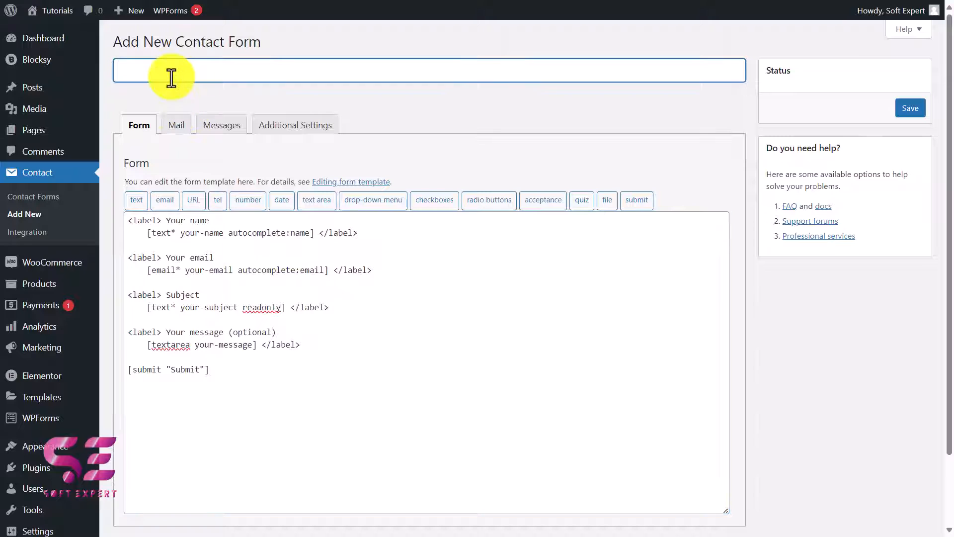
Title the new contact form 'Inquiry form' and save it.
text(Inquiry form)
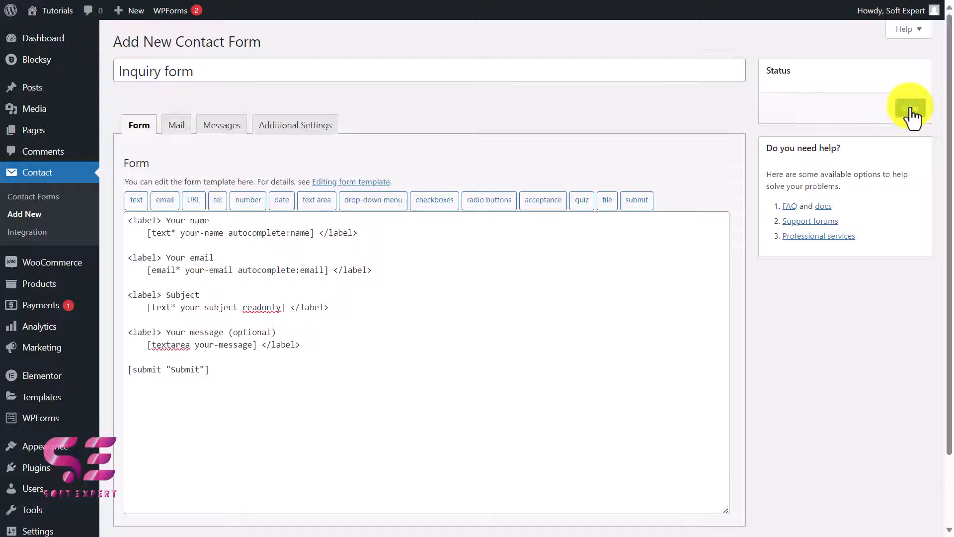
click(903, 108)
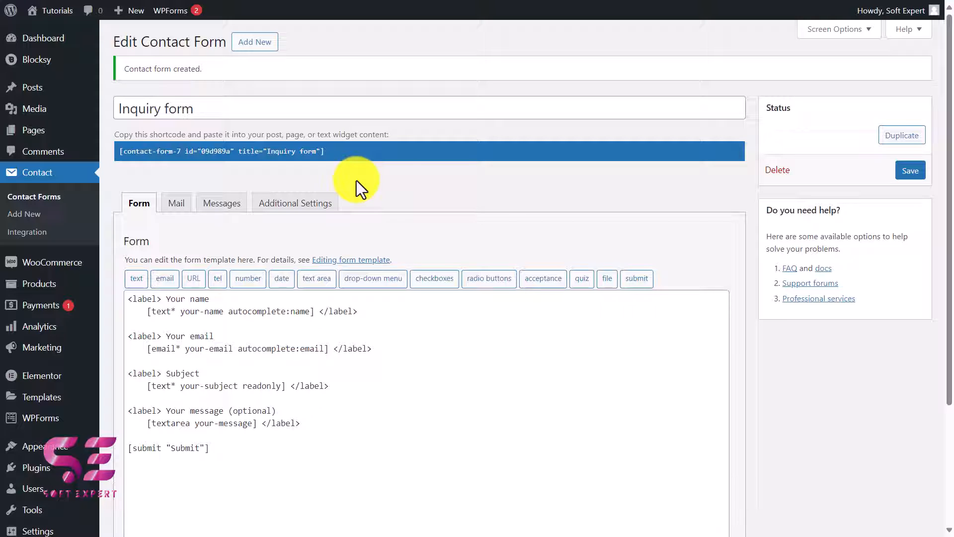
mouse_move(382, 198)
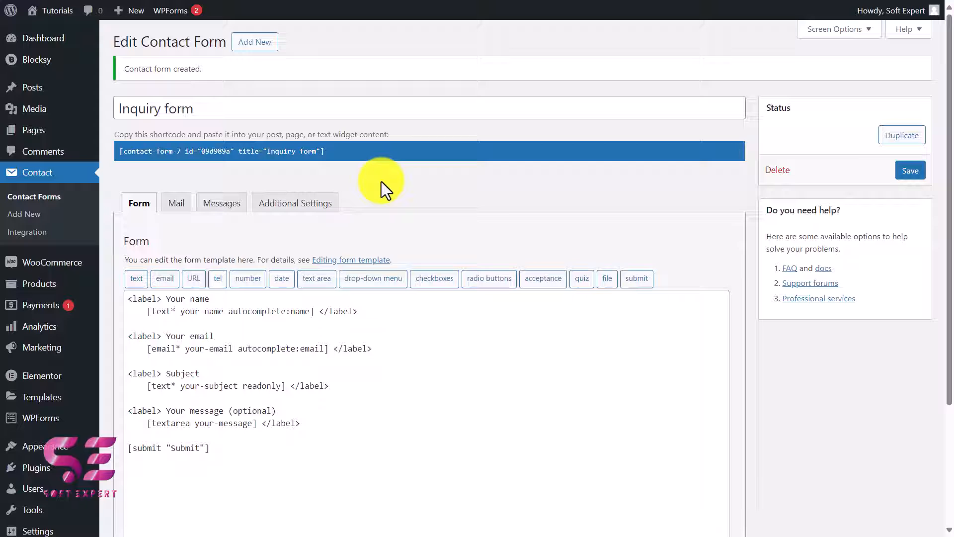
mouse_move(259, 360)
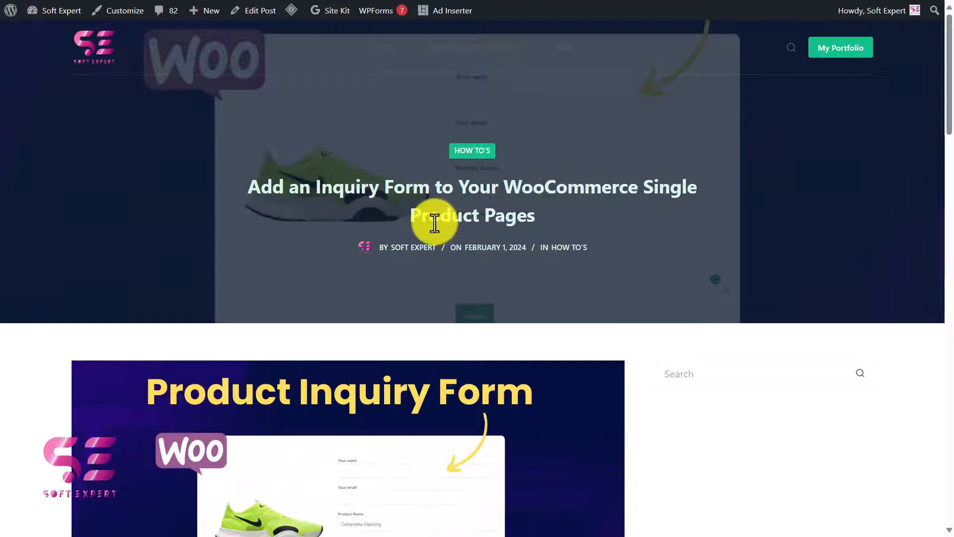
Scroll the Soft Expert blog post down to the 'Add the Code Snippet' section.
scroll(down, 3)
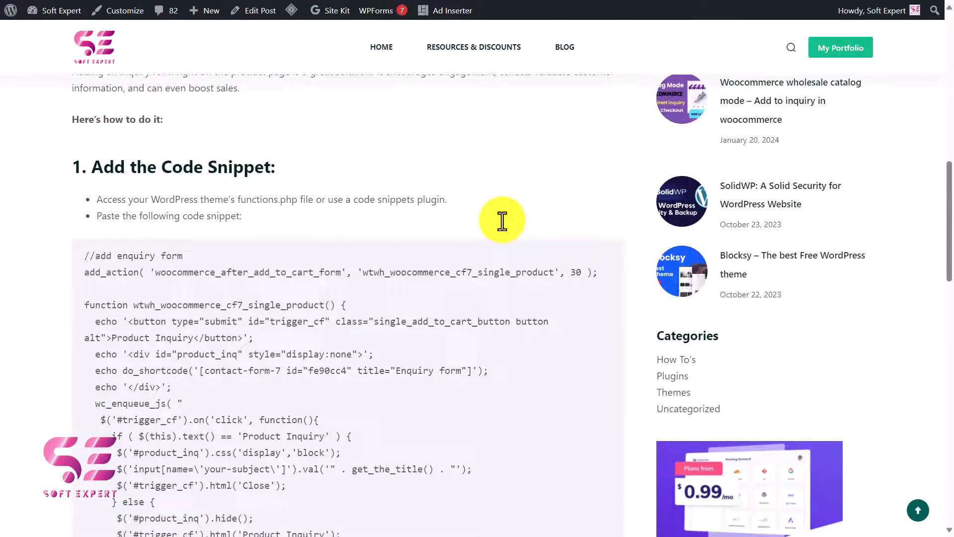
scroll(down, 3)
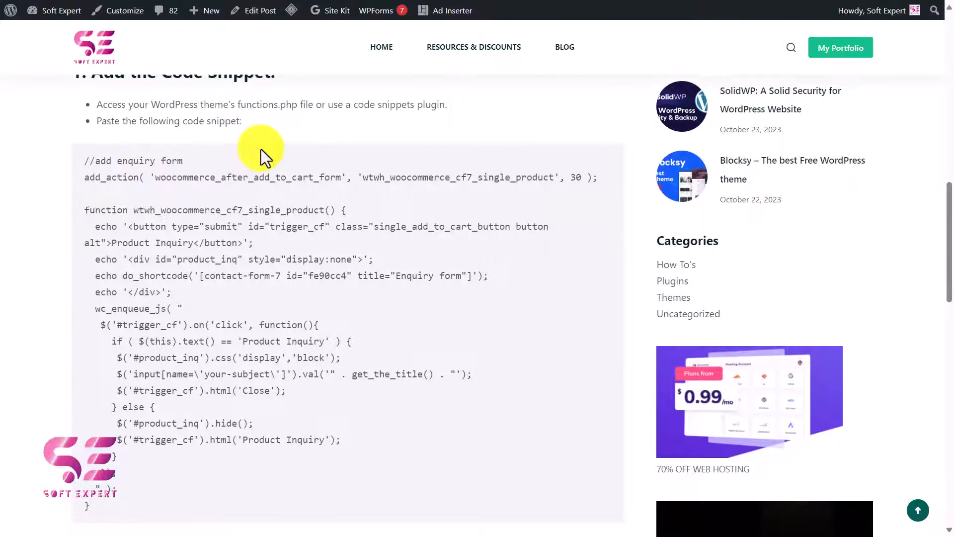
scroll(down, 3)
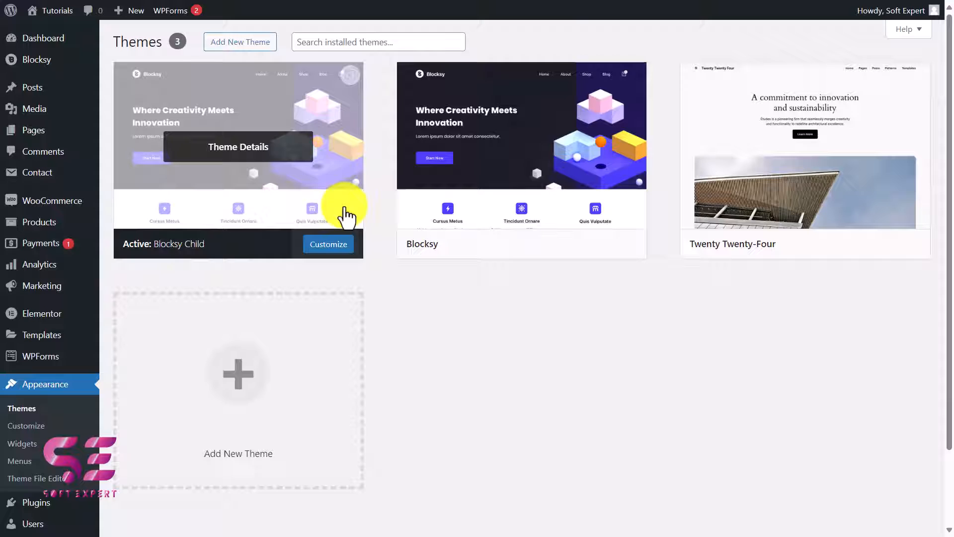
mouse_move(213, 246)
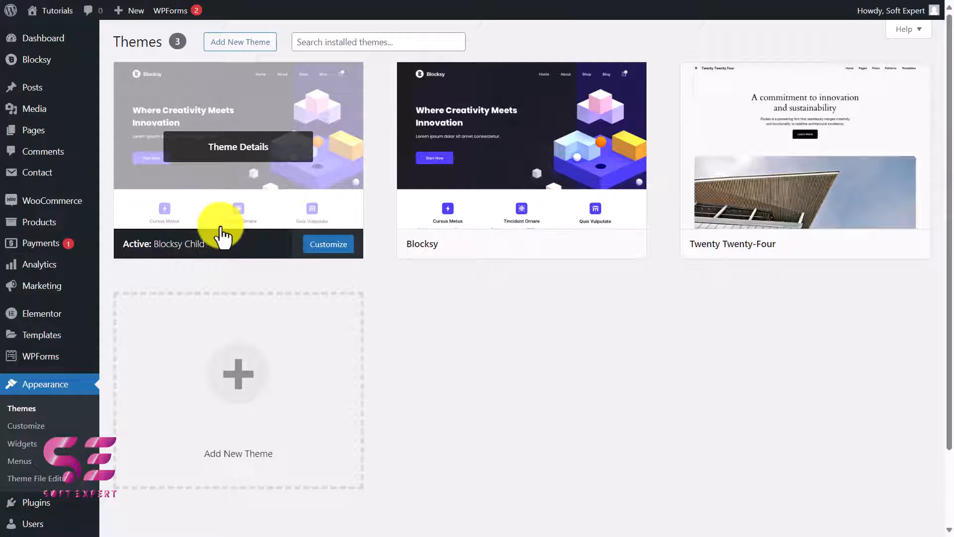
mouse_move(207, 199)
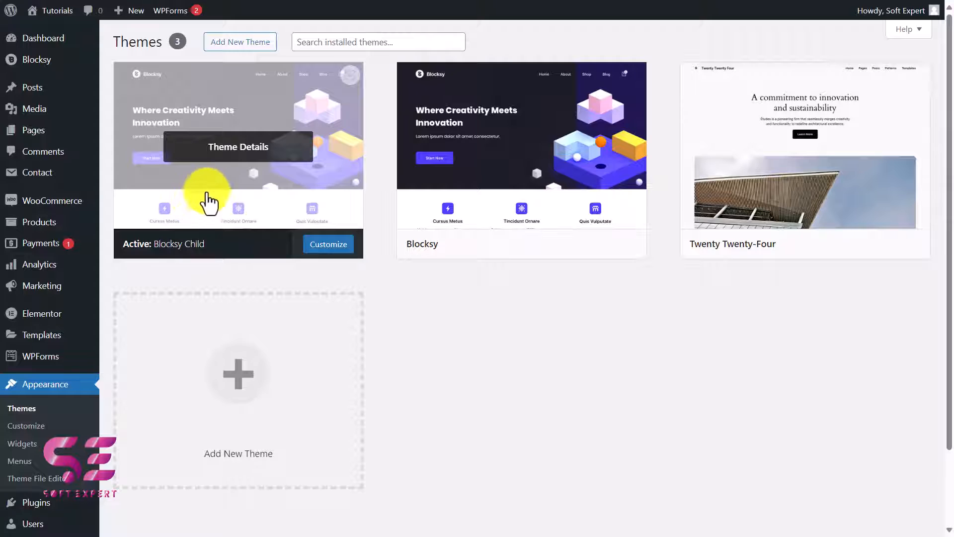
mouse_move(224, 187)
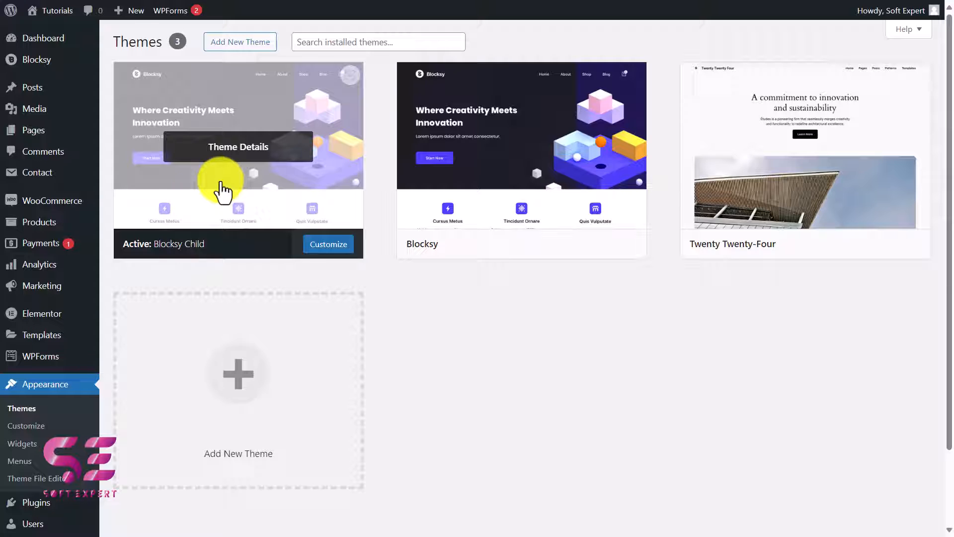
mouse_move(520, 119)
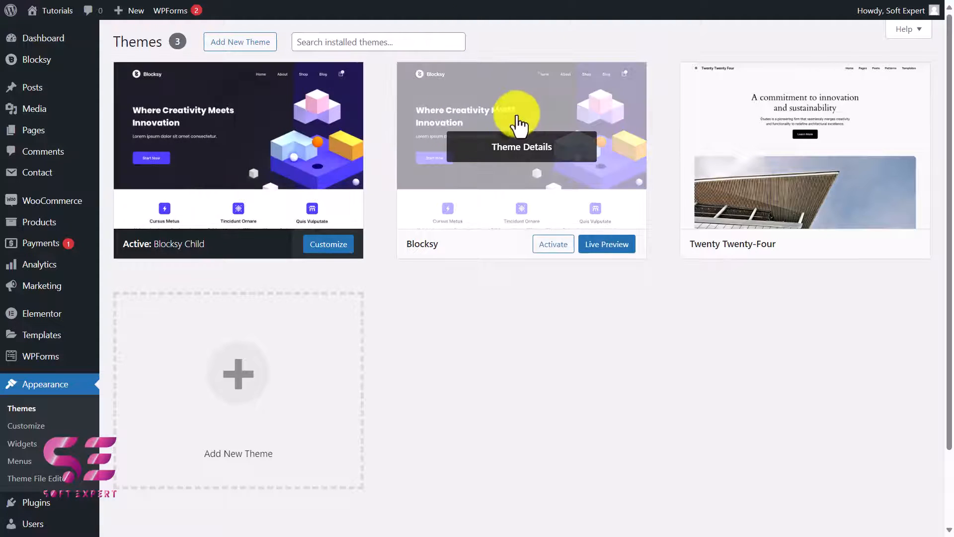
mouse_move(528, 114)
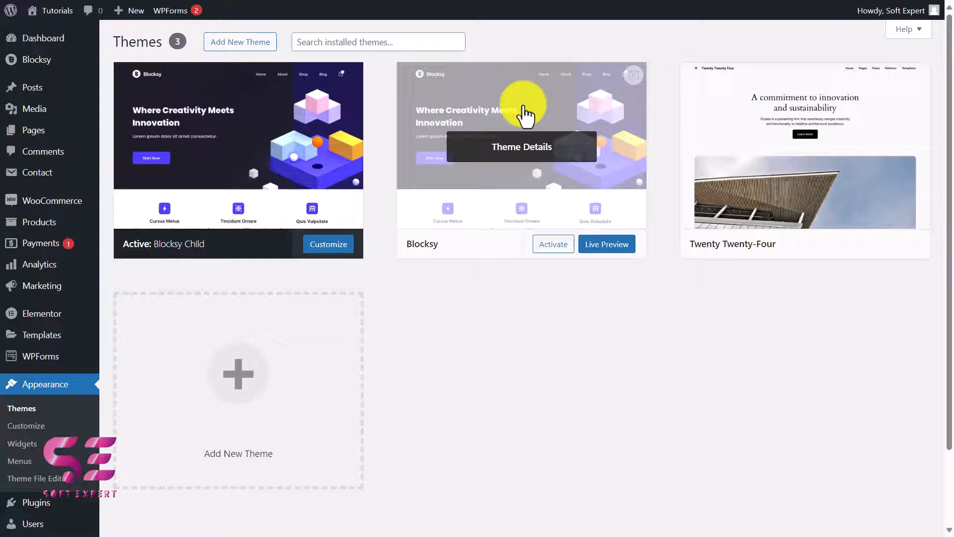
mouse_move(193, 229)
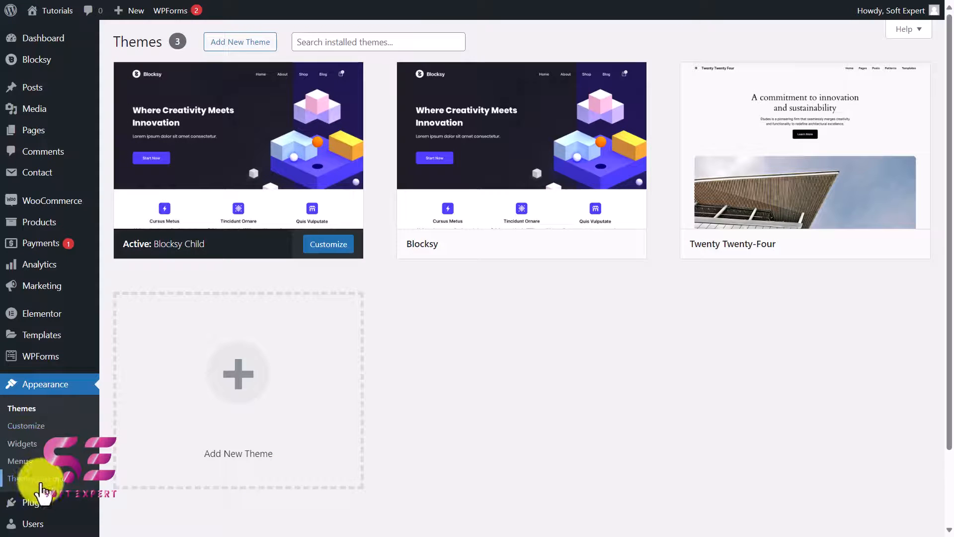
In Theme File Editor, acknowledge the warning and load the Blocksy Child functions.php file.
click(29, 477)
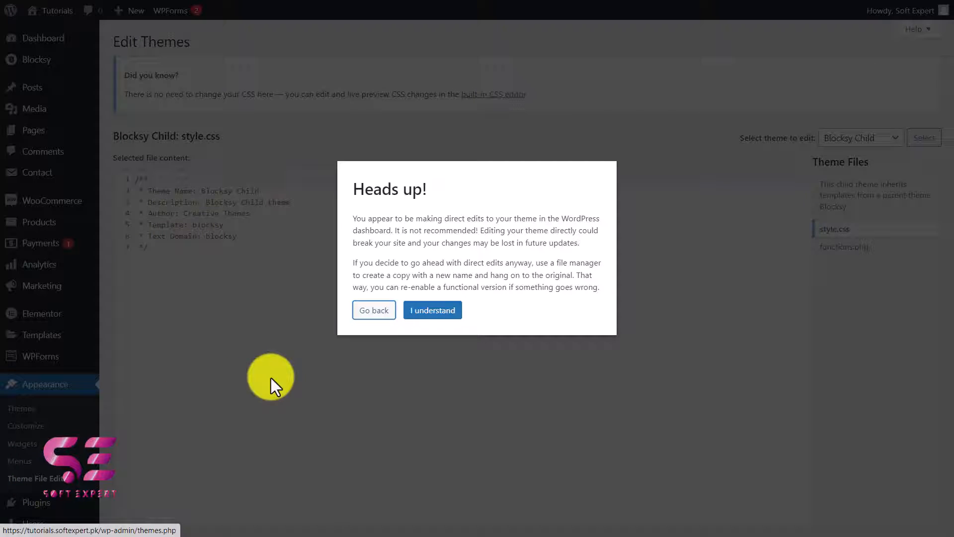
click(434, 311)
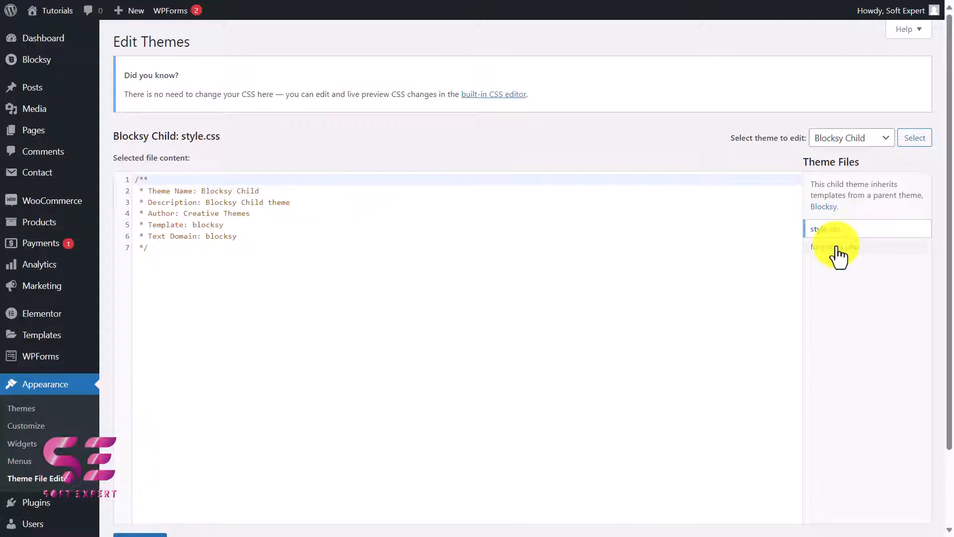
click(835, 246)
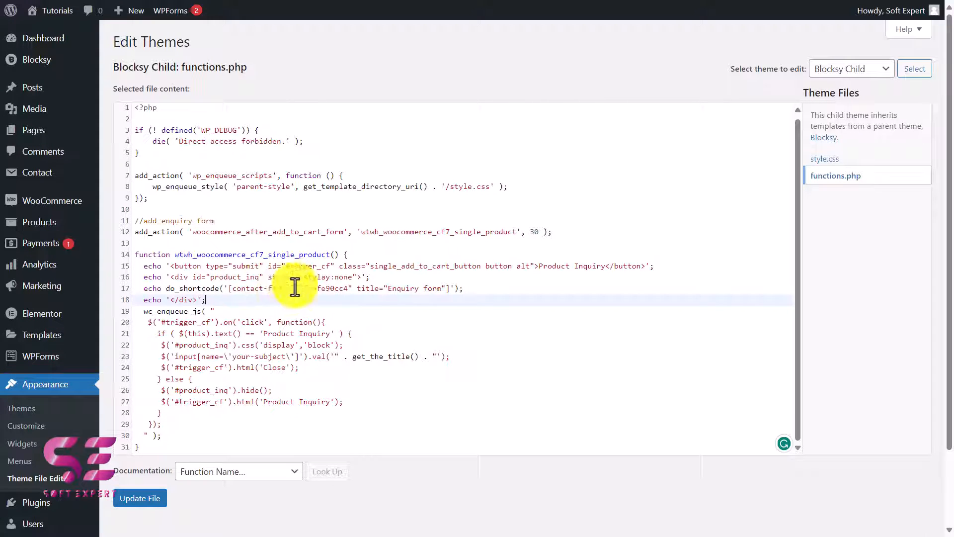
mouse_move(283, 288)
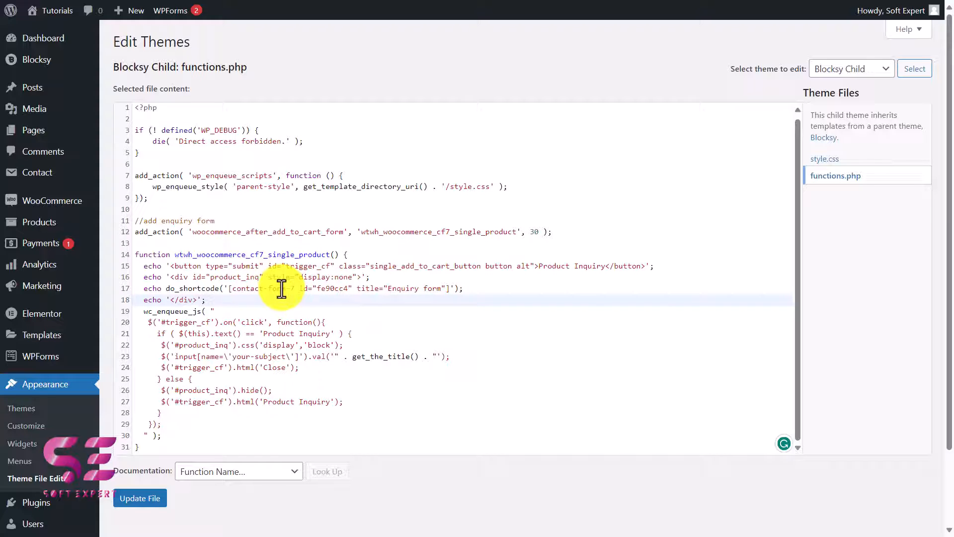
mouse_move(37, 173)
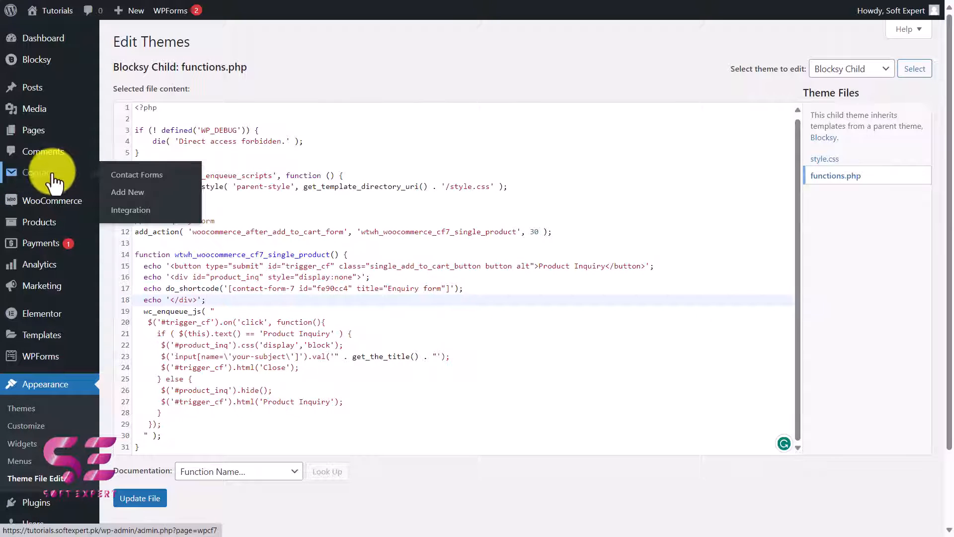
mouse_move(284, 297)
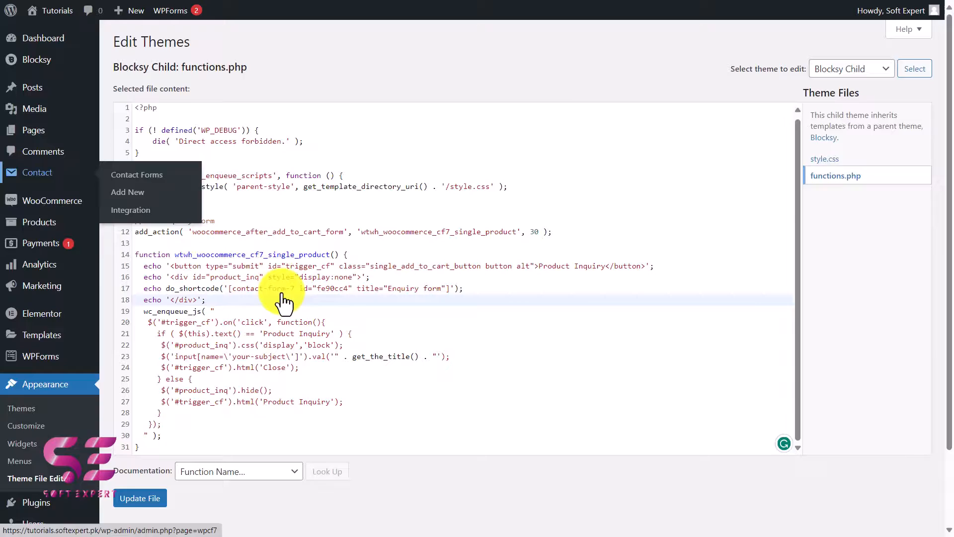
Check the contact forms list, set line 23 to use get_the_title(), and update the file.
click(138, 174)
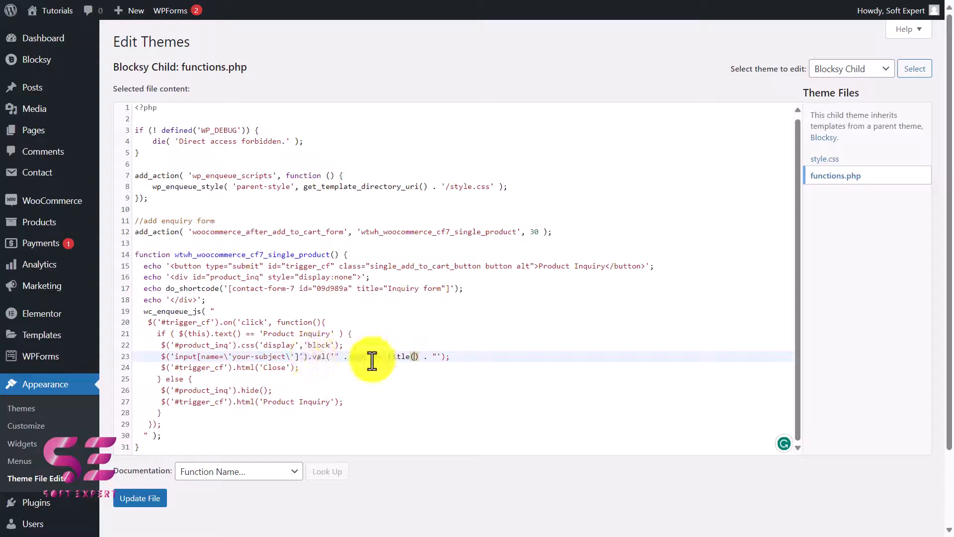
click(139, 498)
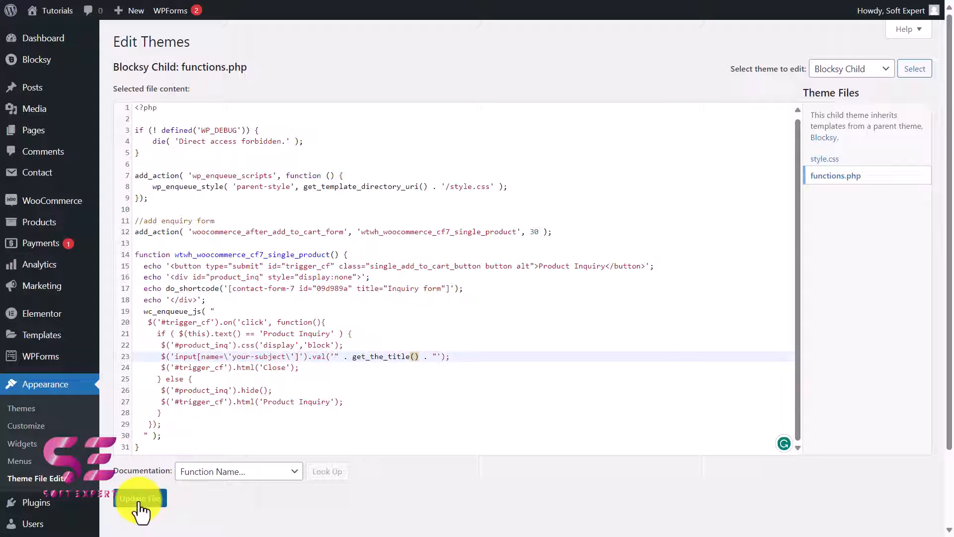
click(139, 498)
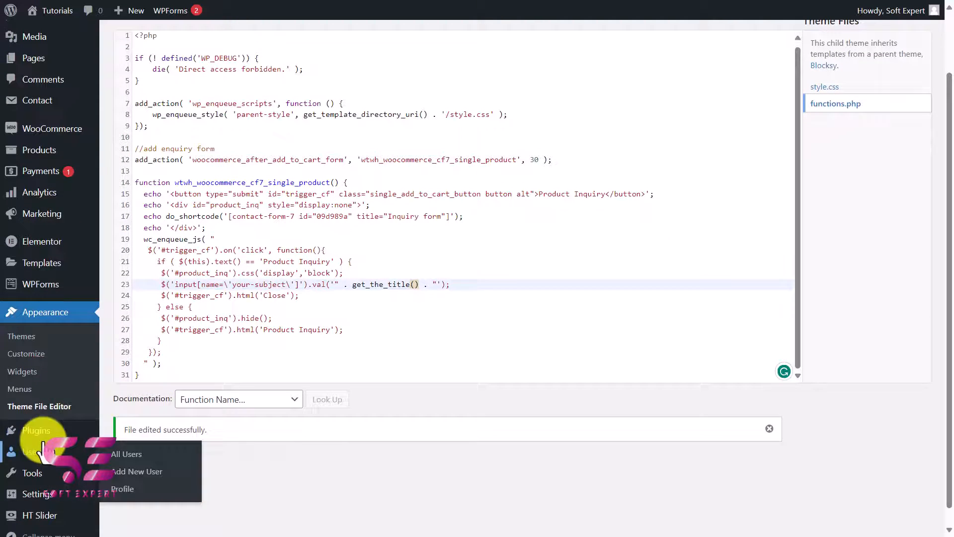
Search 'code' to add Code Snippets, then start a snippet named 'Product inquiry form'.
click(35, 429)
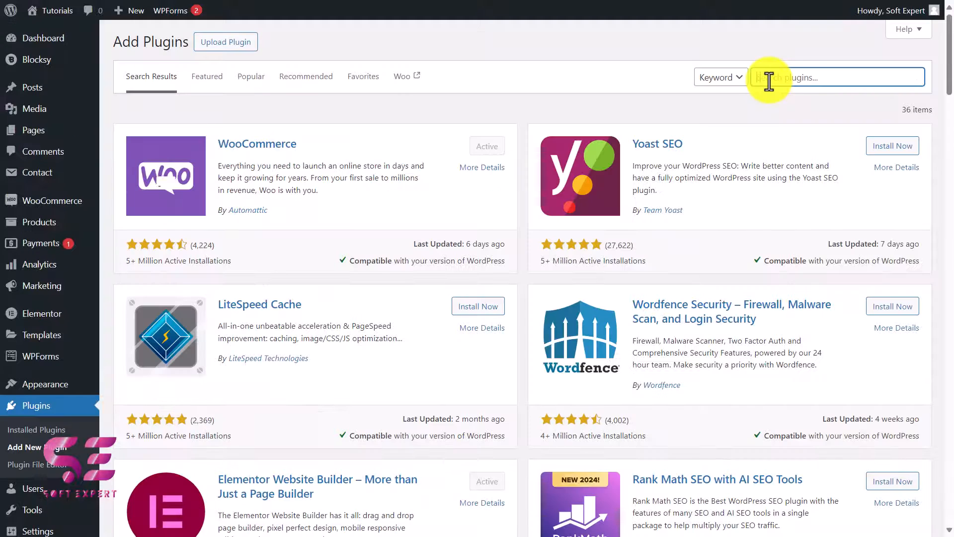
text(code)
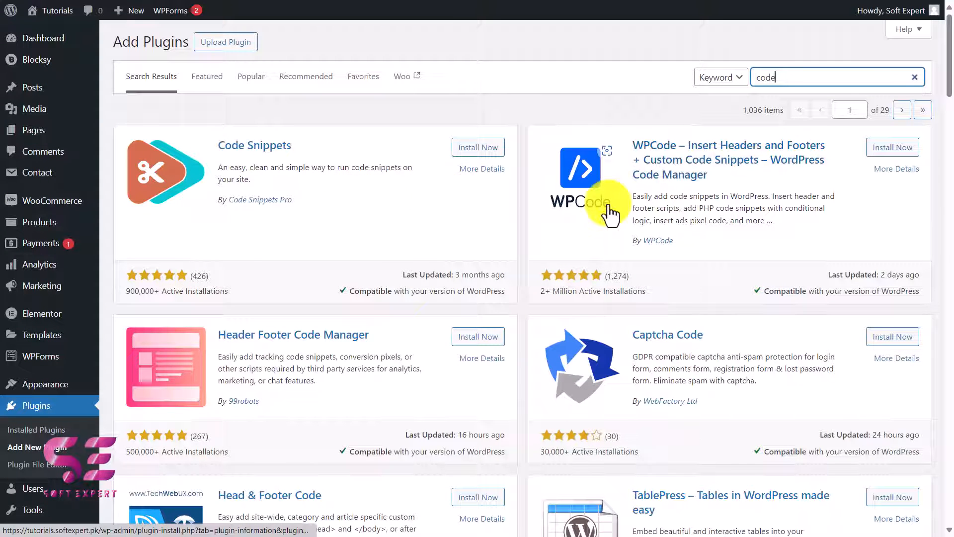
mouse_move(485, 237)
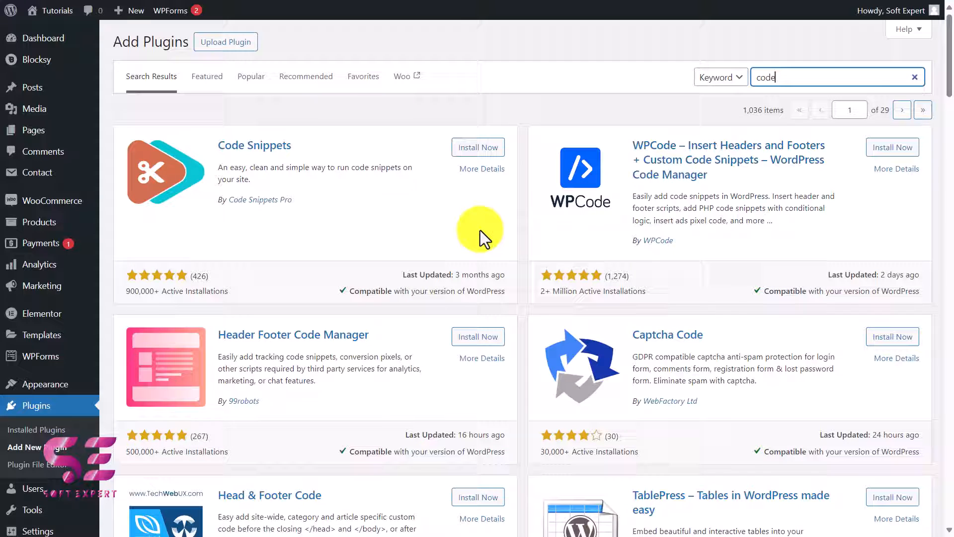
mouse_move(449, 183)
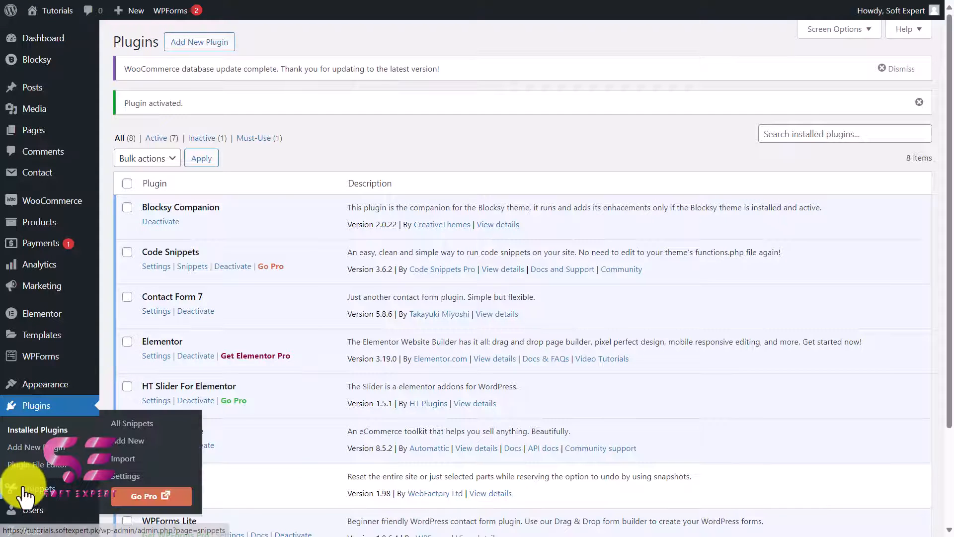
mouse_move(154, 426)
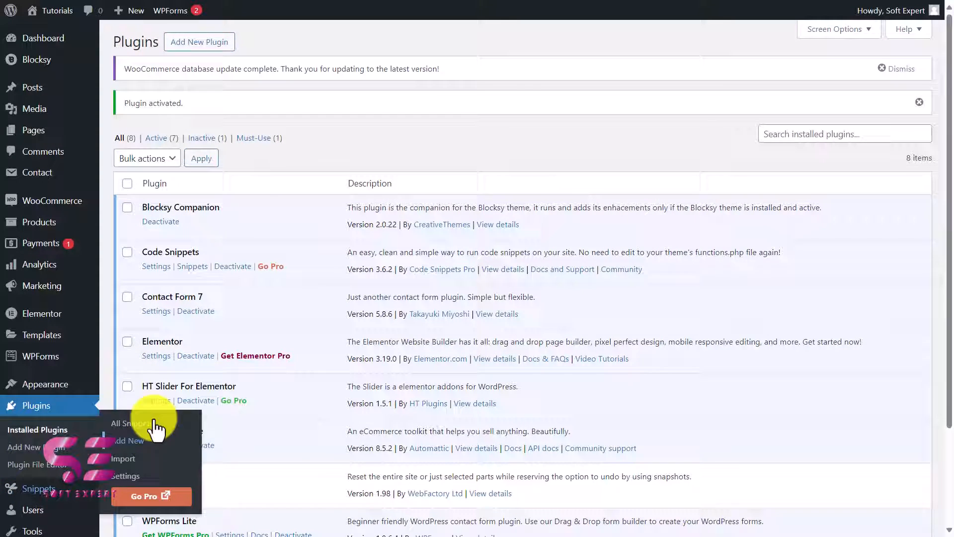
click(128, 440)
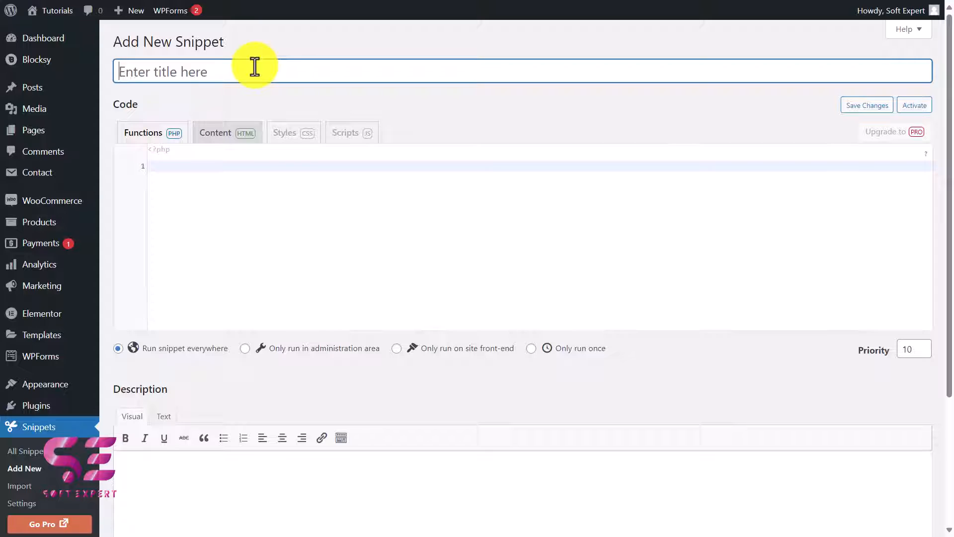
text(Product inquiry form)
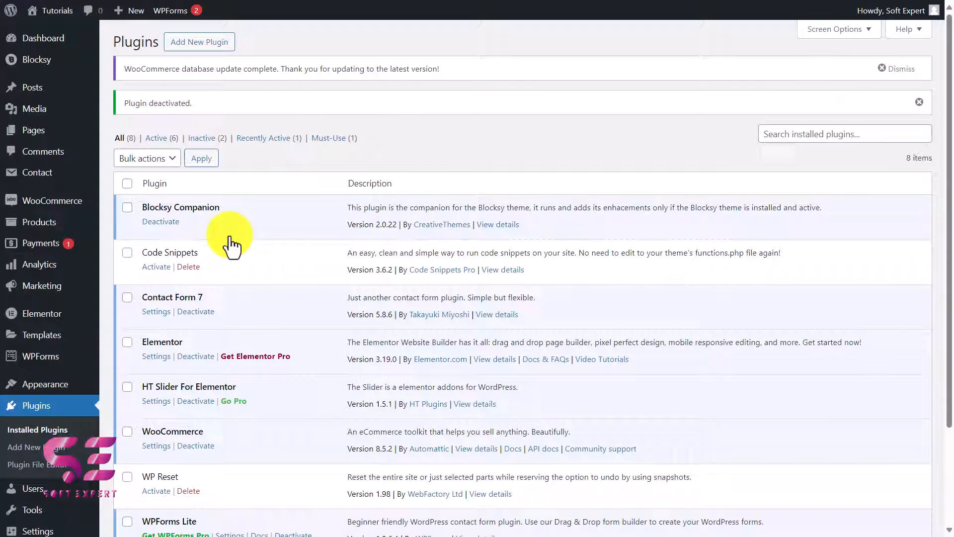
Switch to the Aliquam Ododiam page and reveal its inquiry form prefilled with the product title.
key(alt+tab)
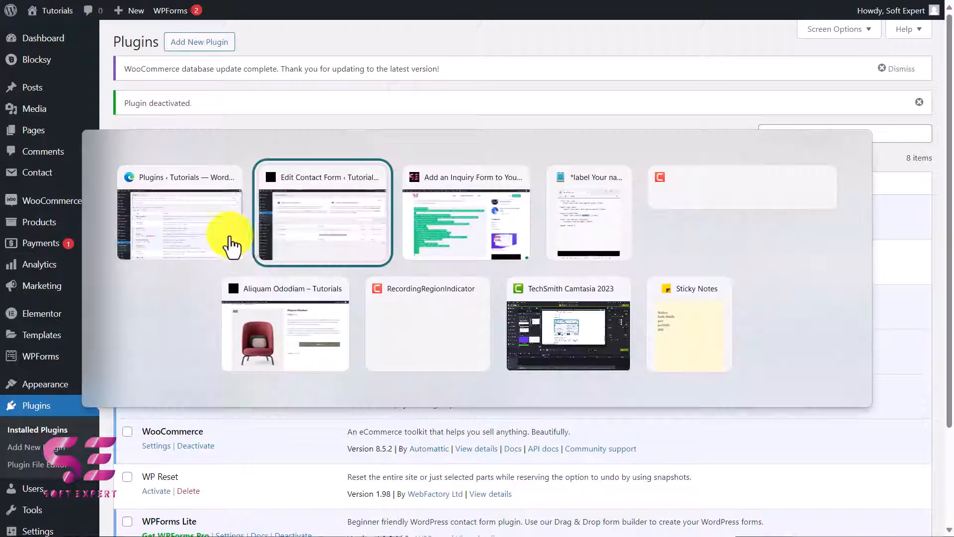
click(284, 325)
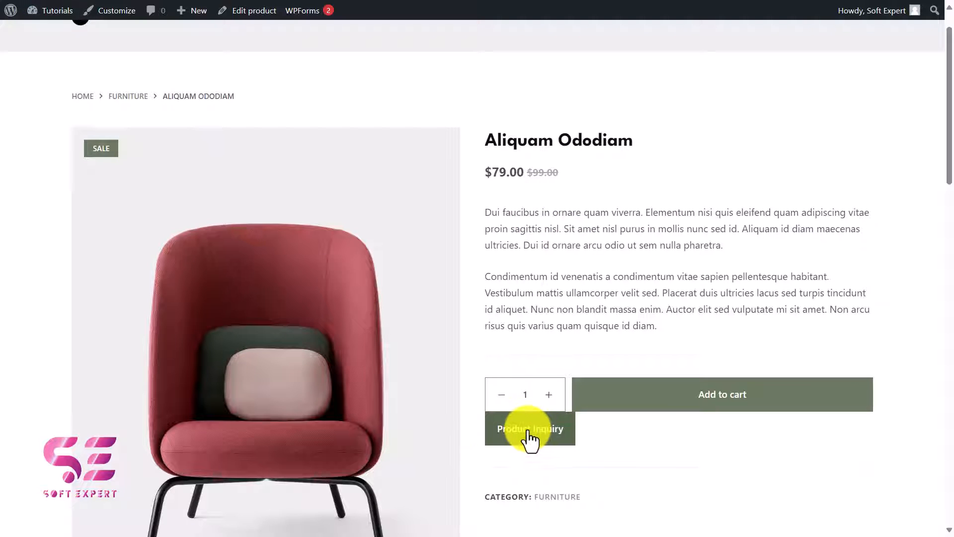
click(530, 428)
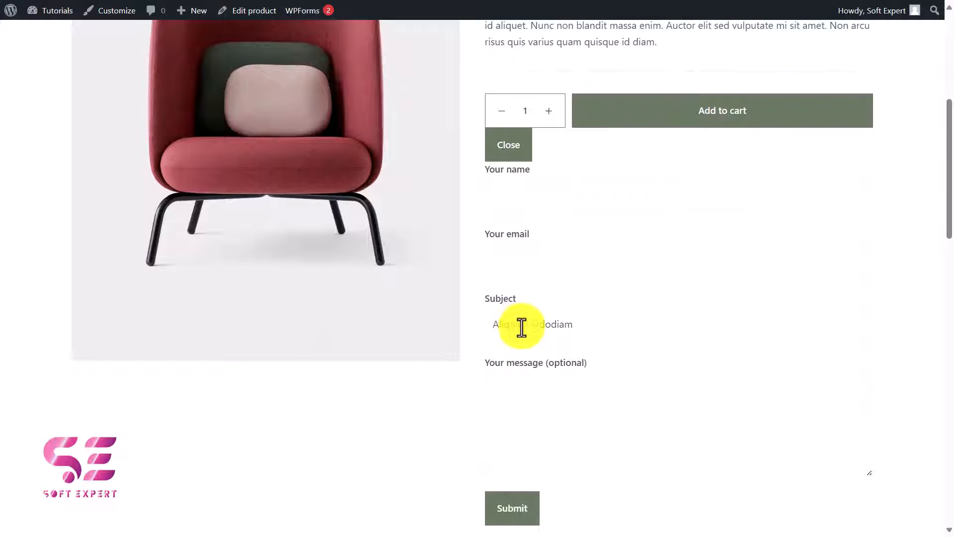
scroll(up, 3)
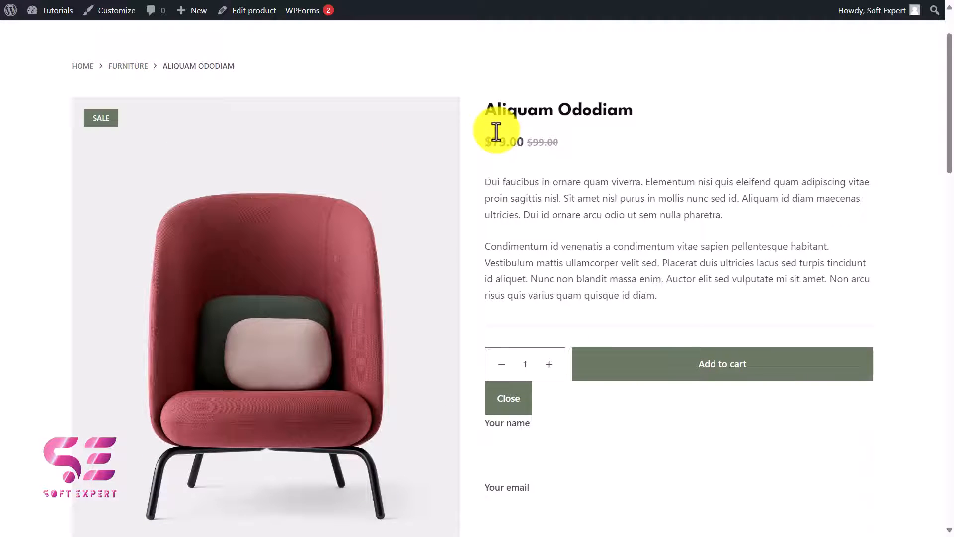
scroll(down, 3)
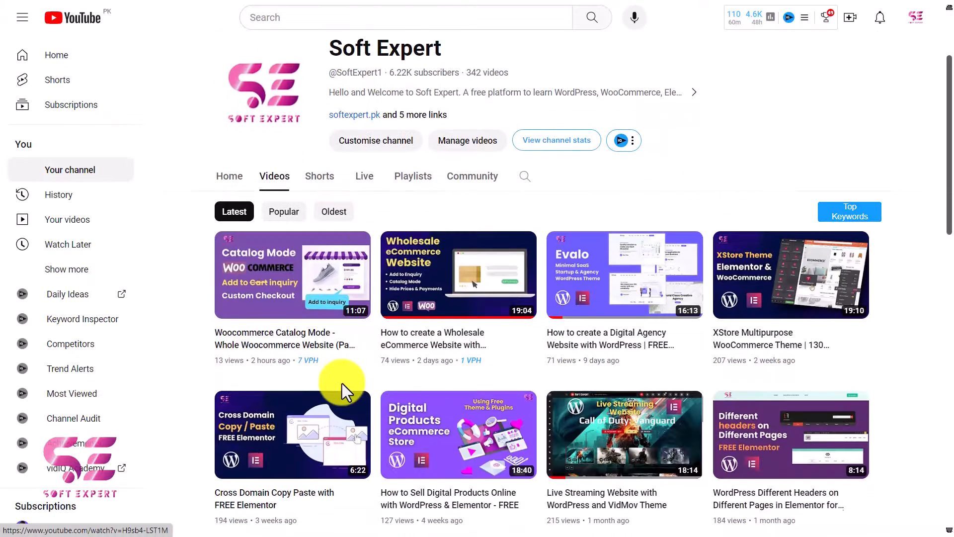
scroll(down, 3)
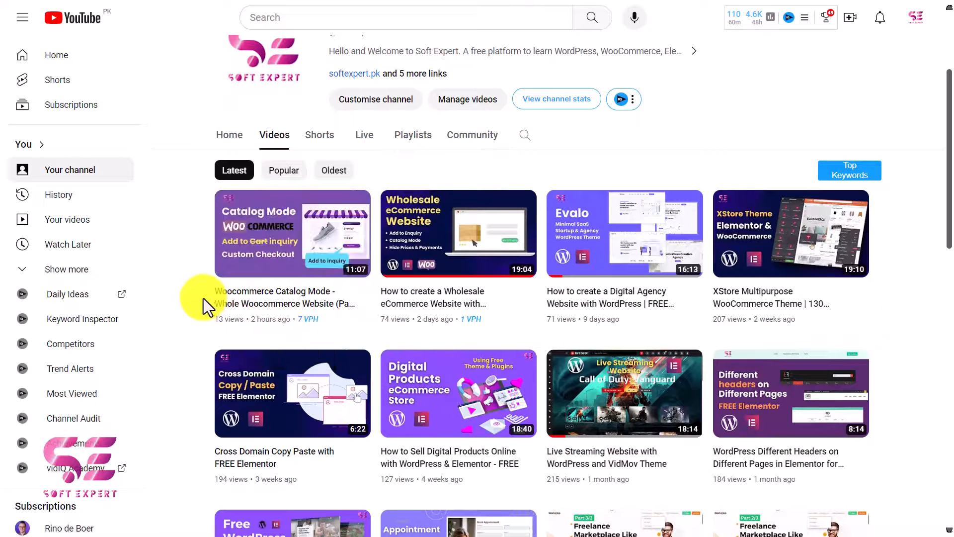
scroll(down, 3)
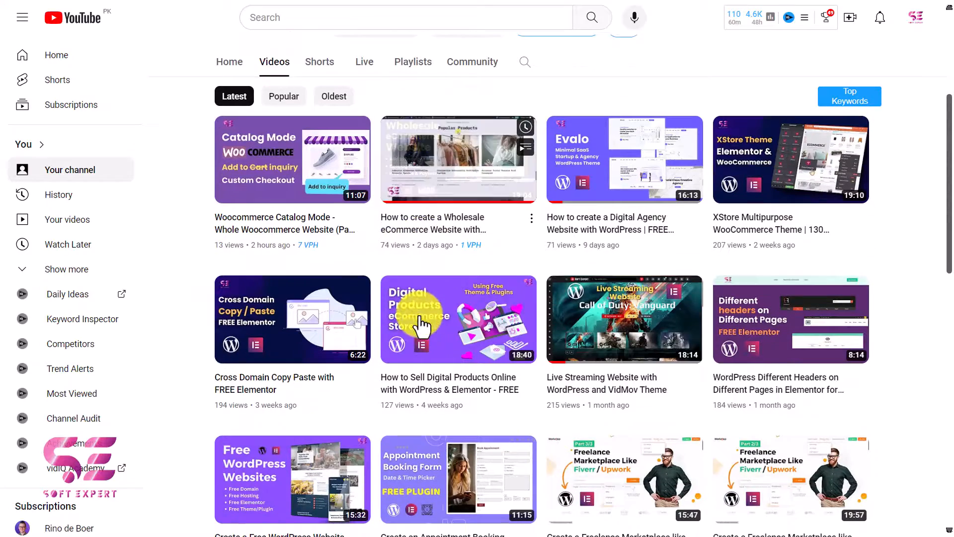
scroll(down, 3)
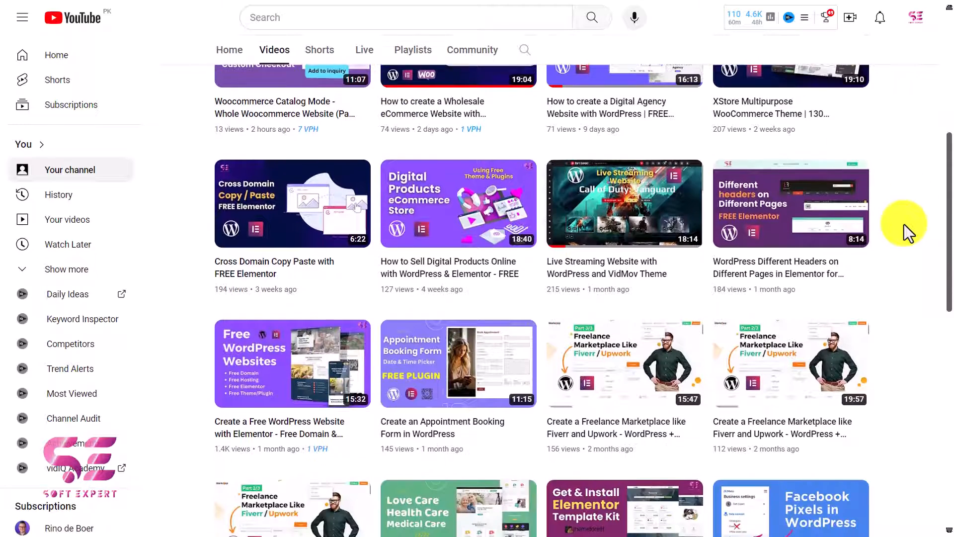
scroll(down, 3)
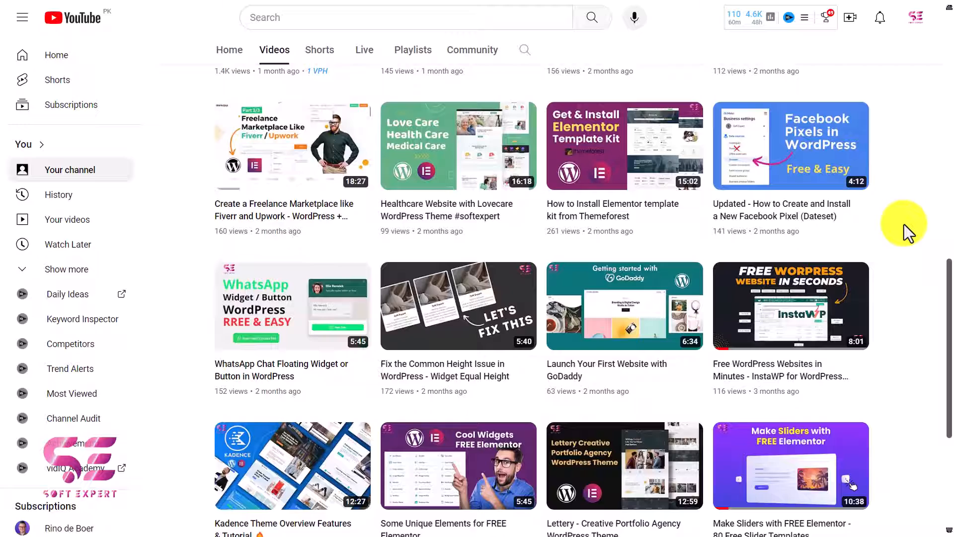
scroll(down, 3)
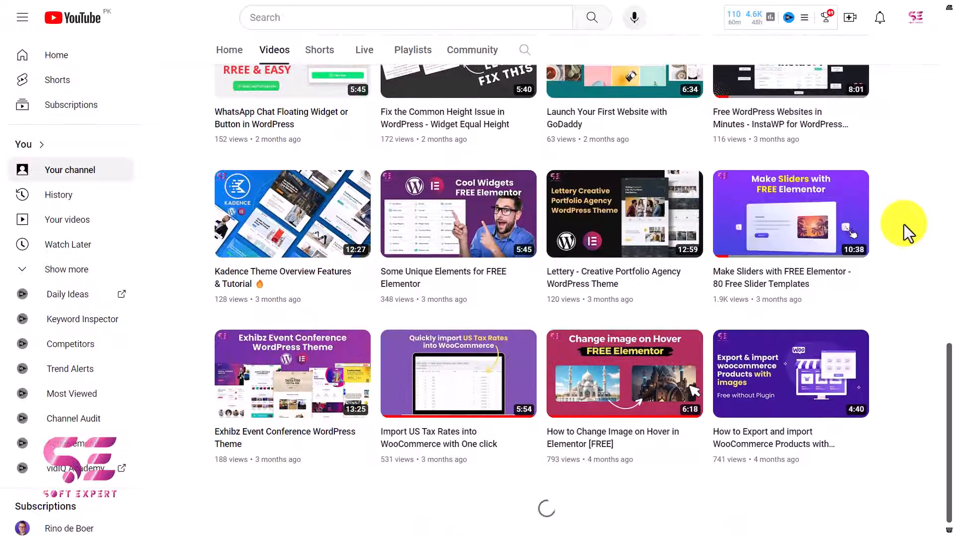
scroll(down, 3)
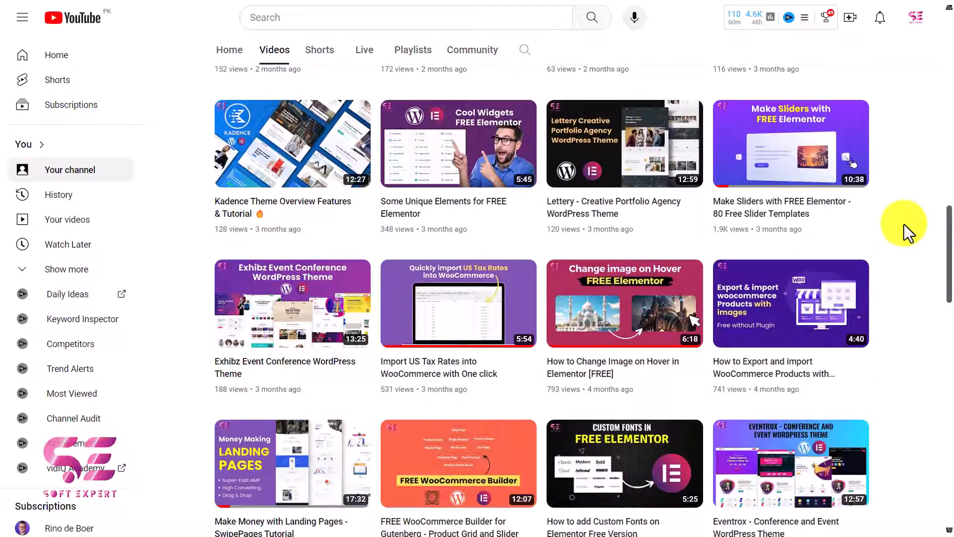
scroll(down, 3)
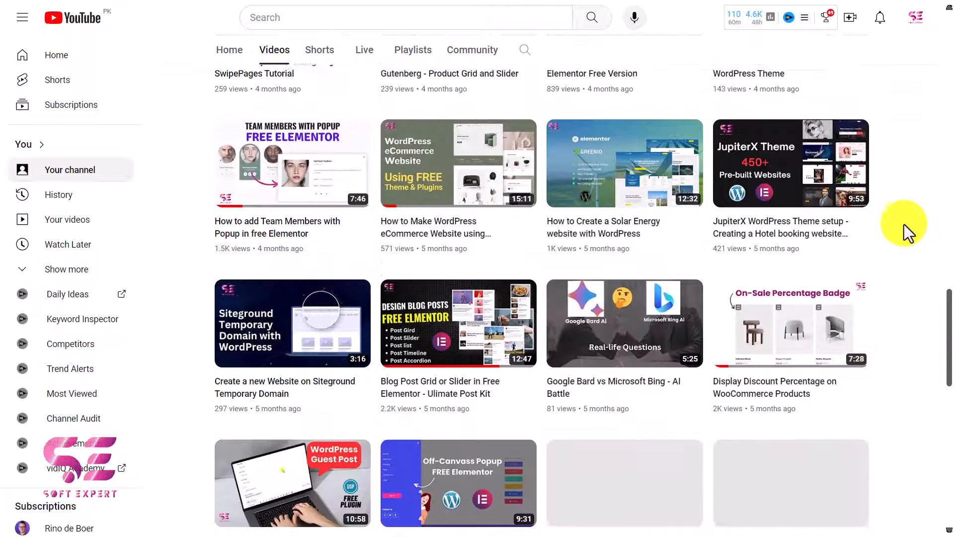